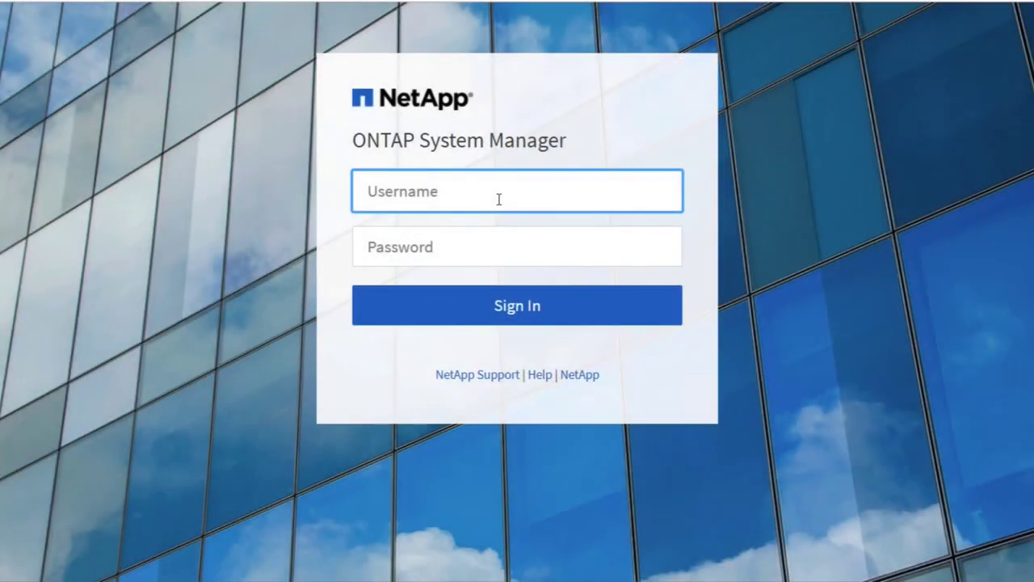
- Sign in to the cluster's System Manager as admin
left_click(517, 192)
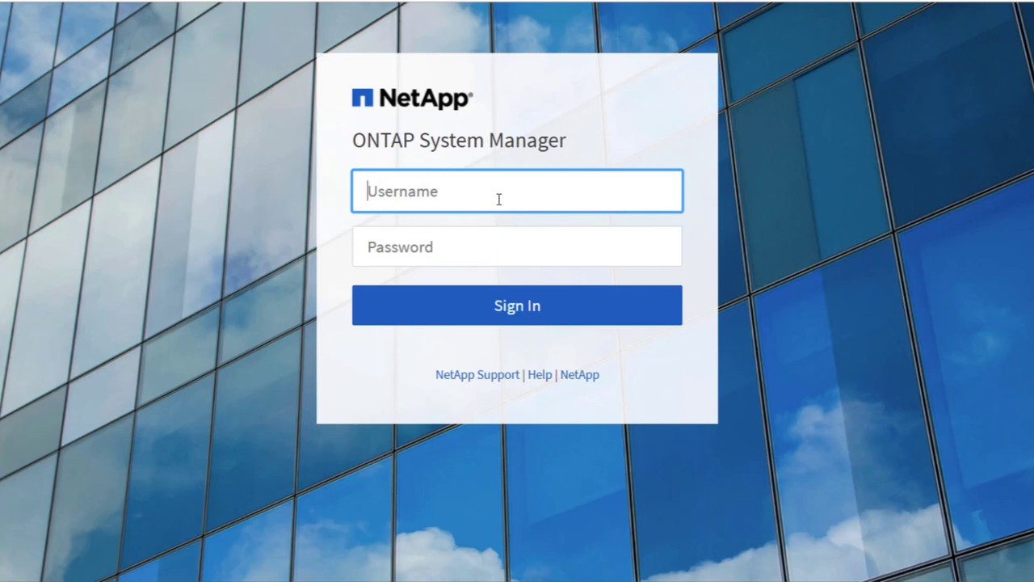
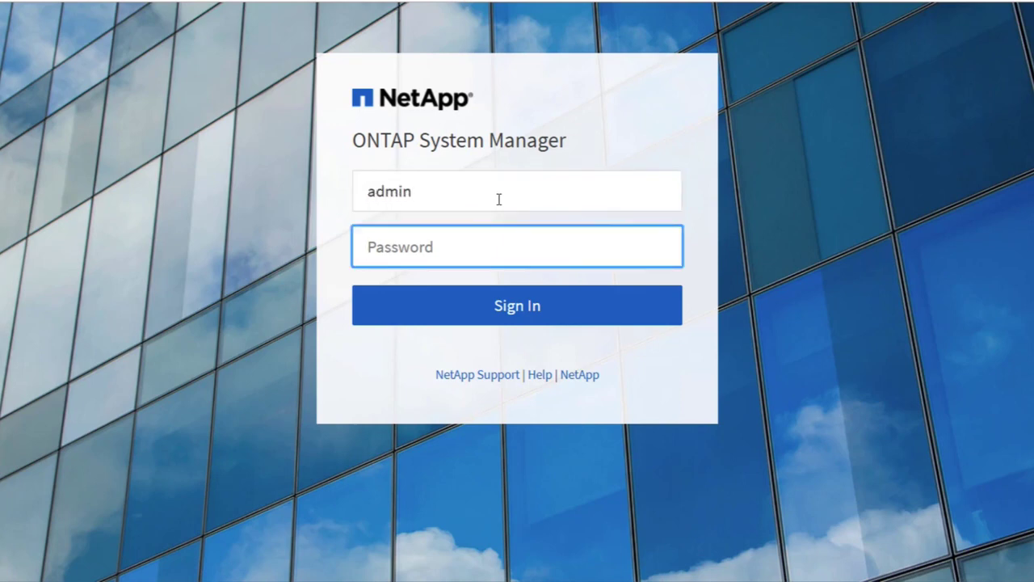
left_click(516, 304)
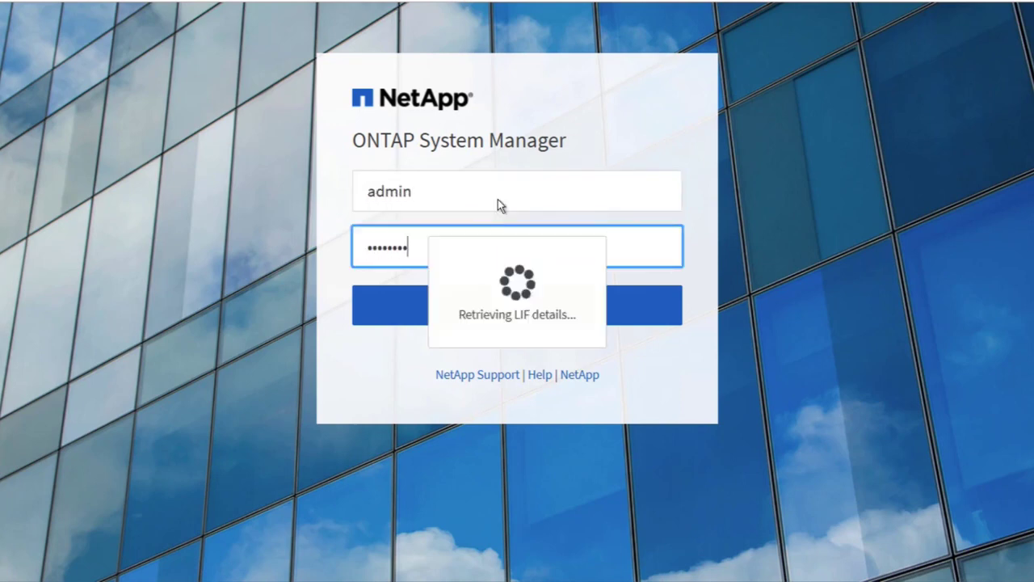
left_click(516, 305)
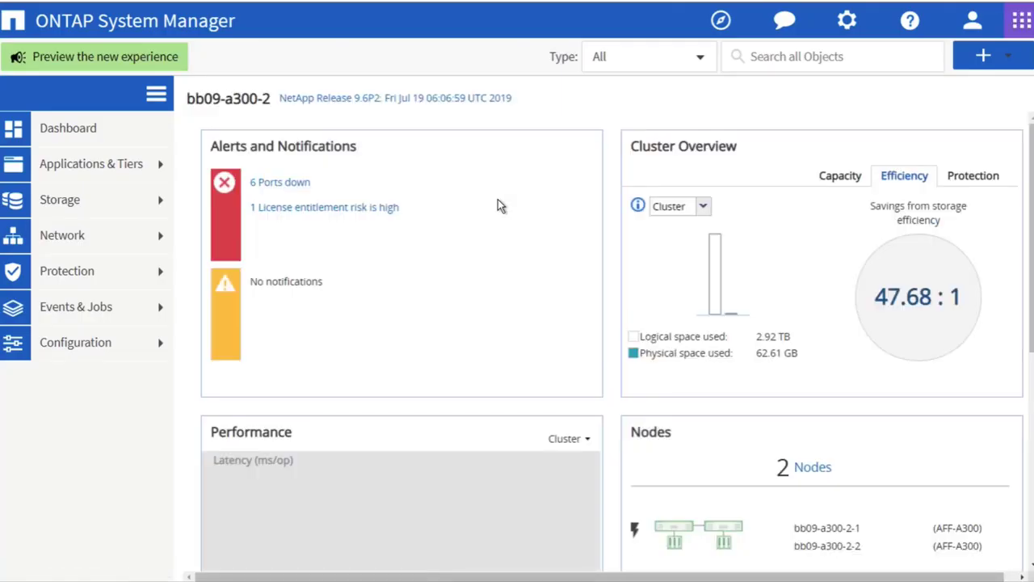
mouse_move(167, 337)
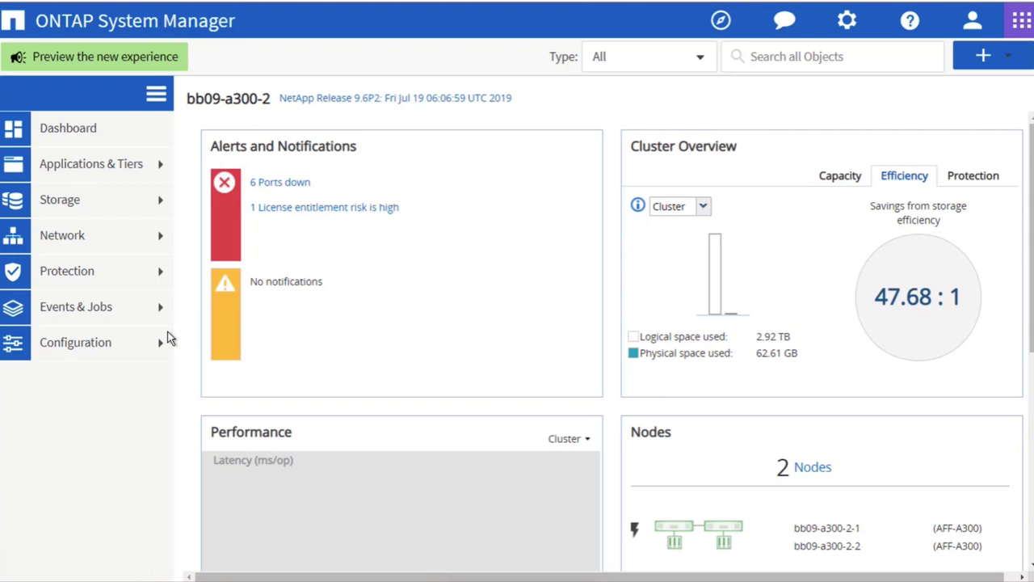
- Go to Configuration > Cluster > Licenses to list the license packages
left_click(76, 342)
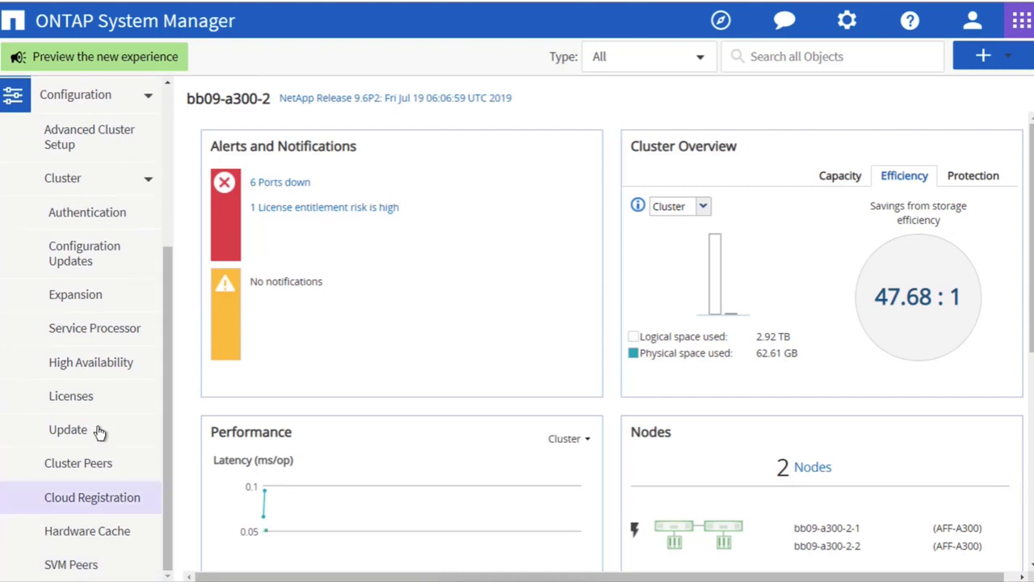
left_click(71, 395)
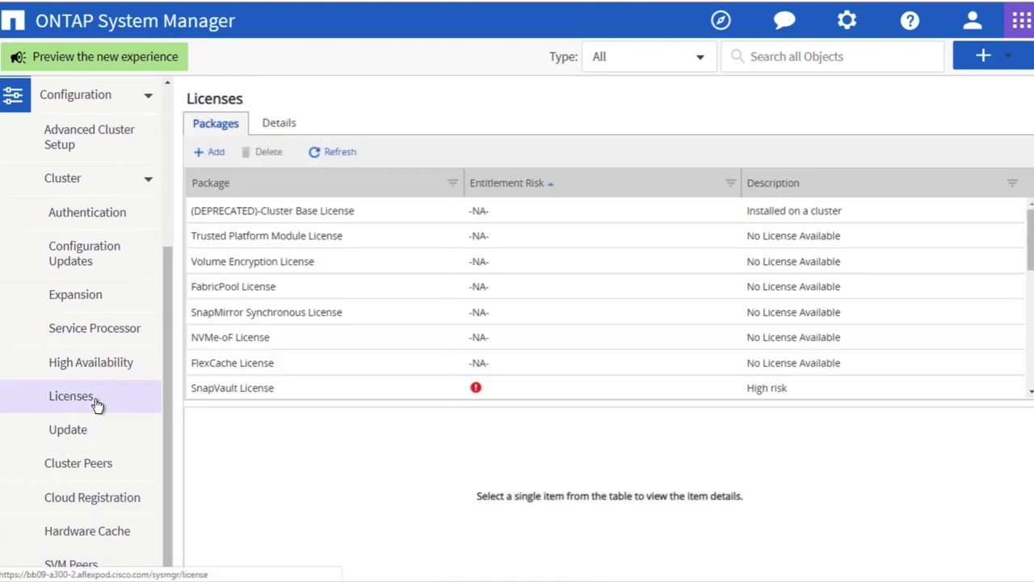
mouse_move(216, 151)
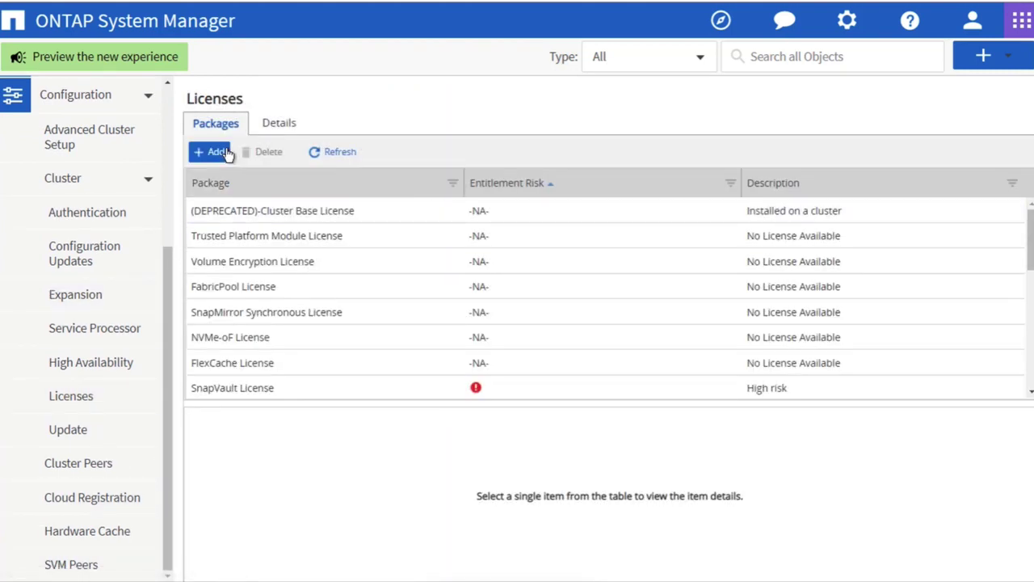
- Upload the FabricPool license .txt file and close the installation status summary
left_click(211, 151)
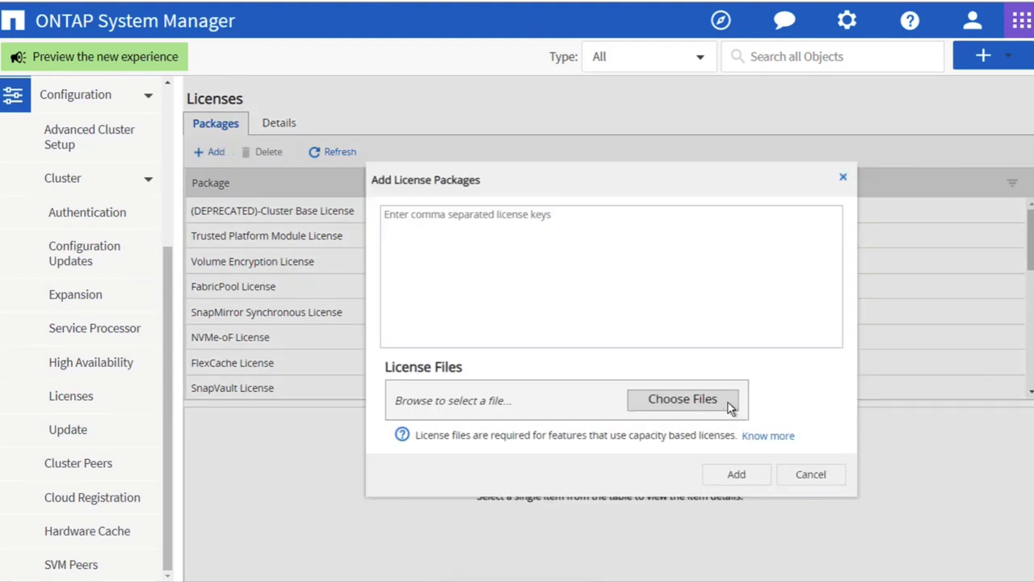
left_click(682, 398)
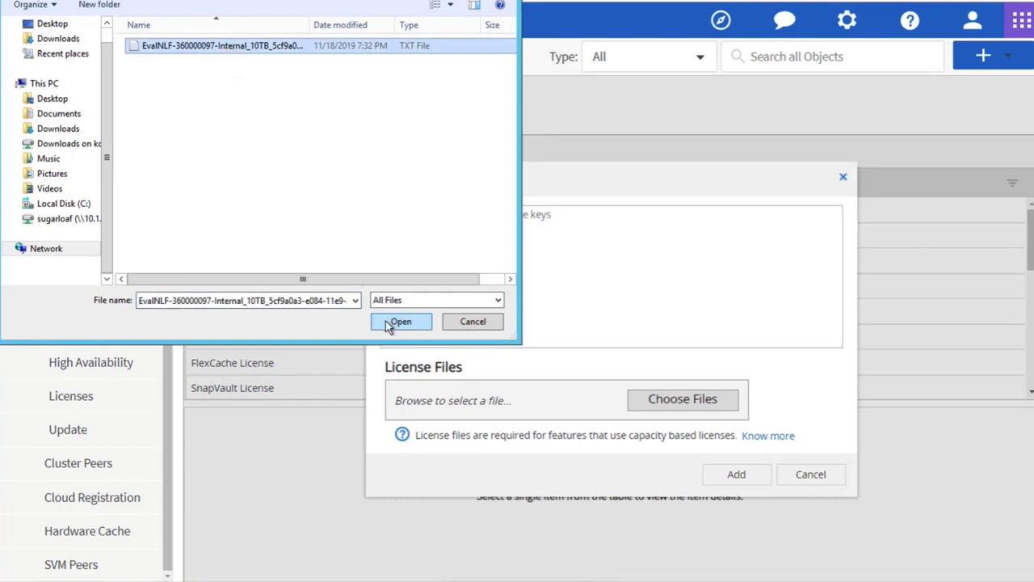
left_click(401, 322)
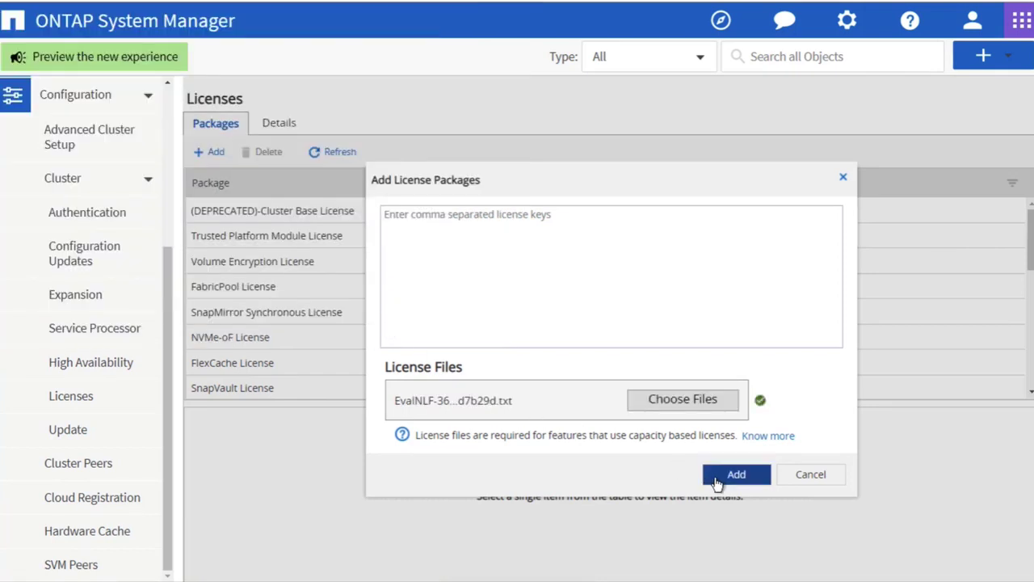
left_click(736, 474)
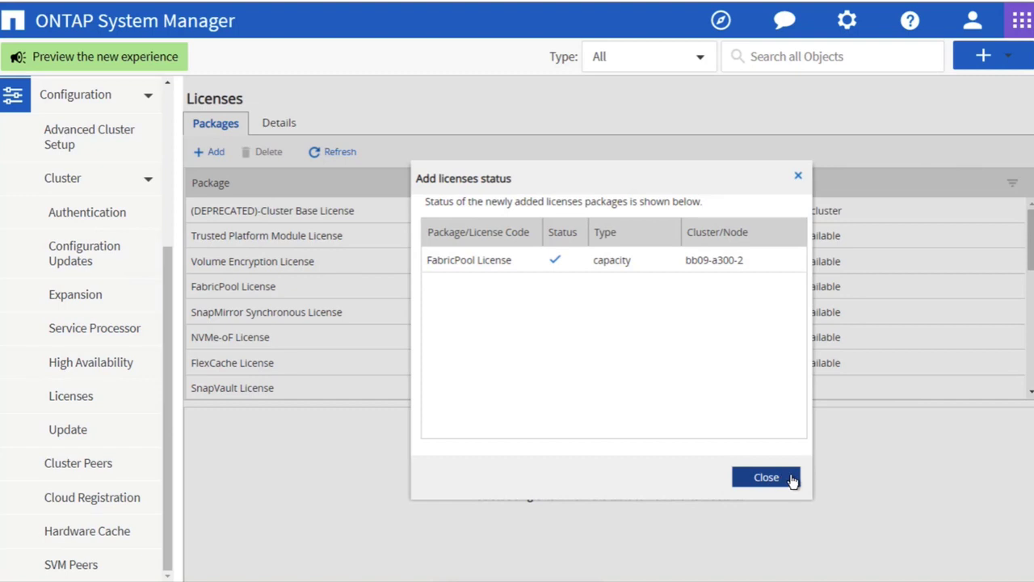
left_click(766, 476)
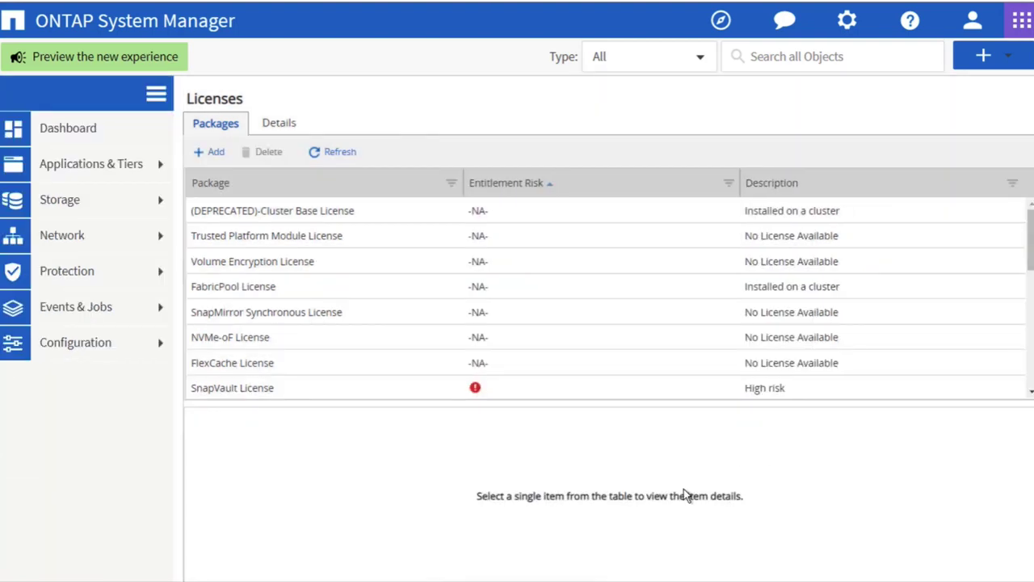
mouse_move(577, 564)
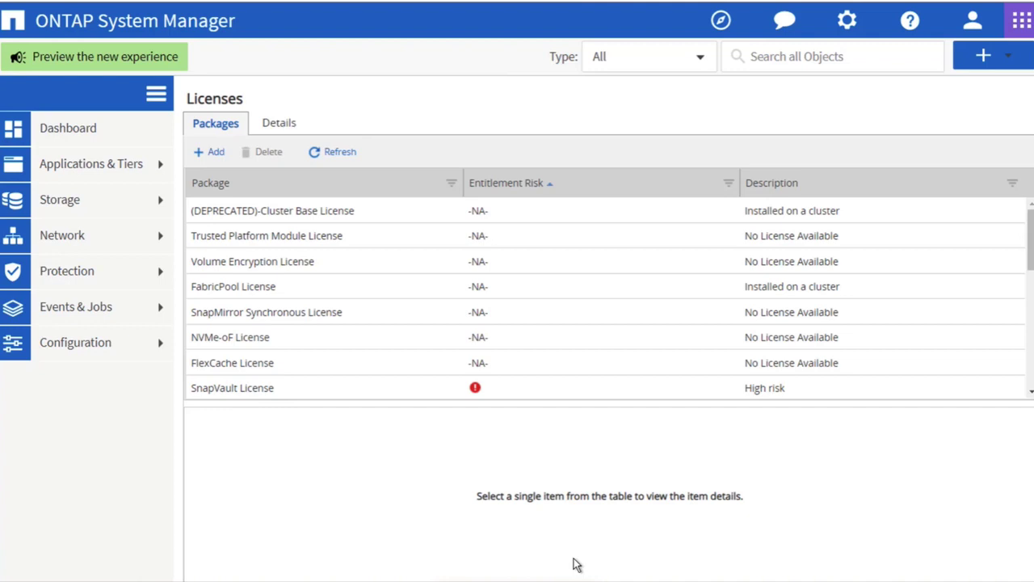
mouse_move(279, 122)
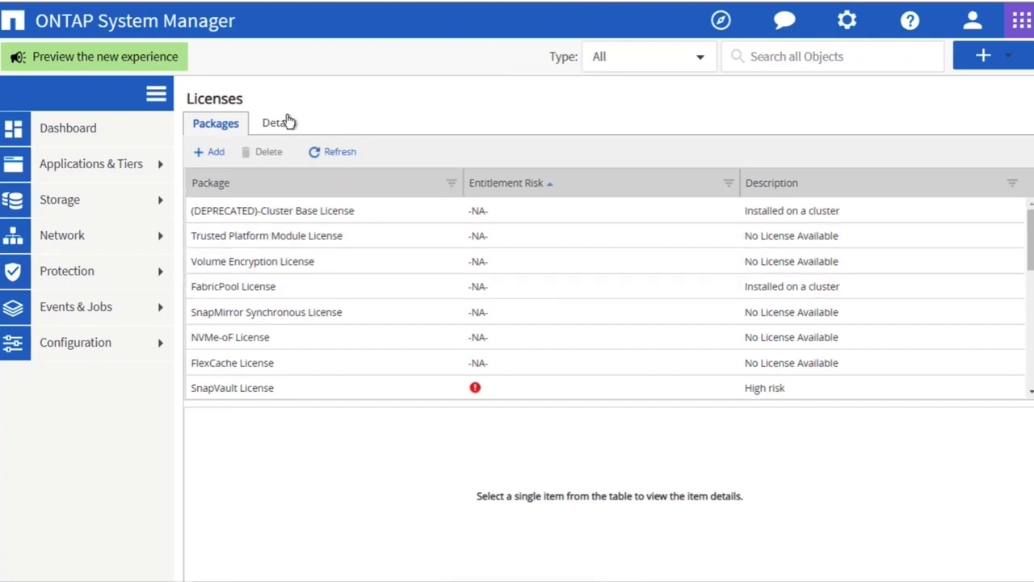
- Inspect the FabricPool License details: 10 TB maximum capacity, 0 bytes used
left_click(277, 122)
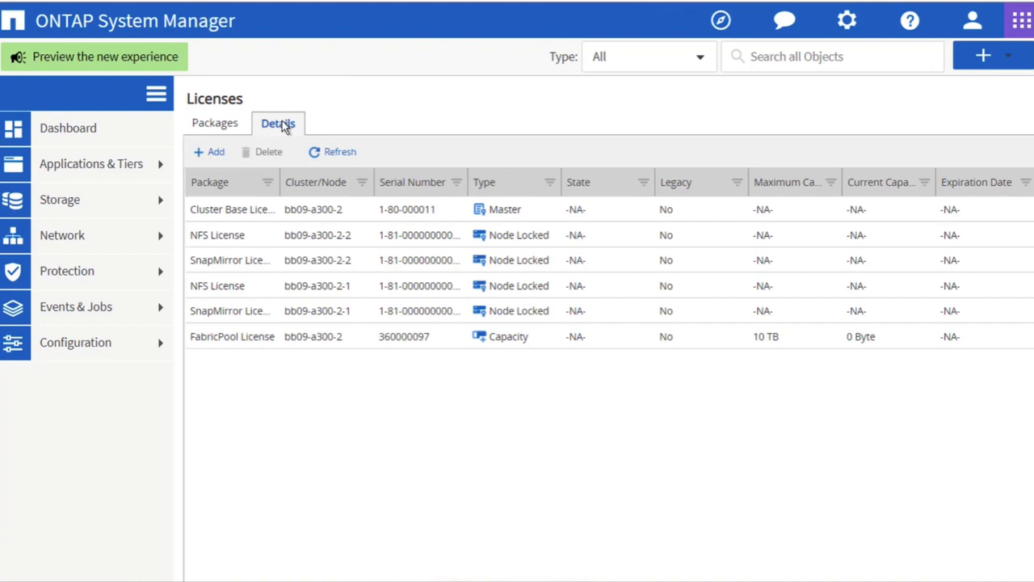
left_click(232, 336)
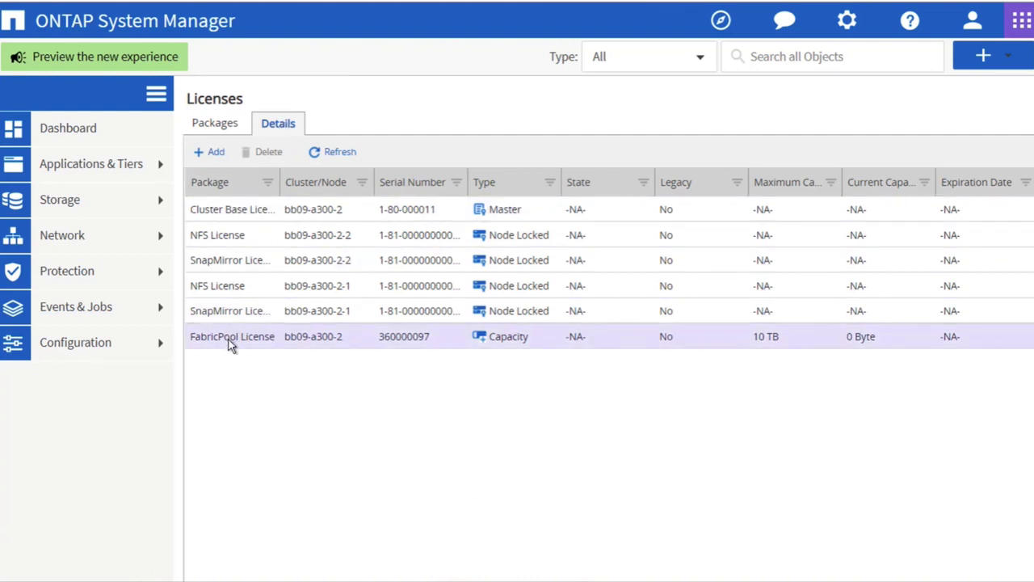
mouse_move(746, 348)
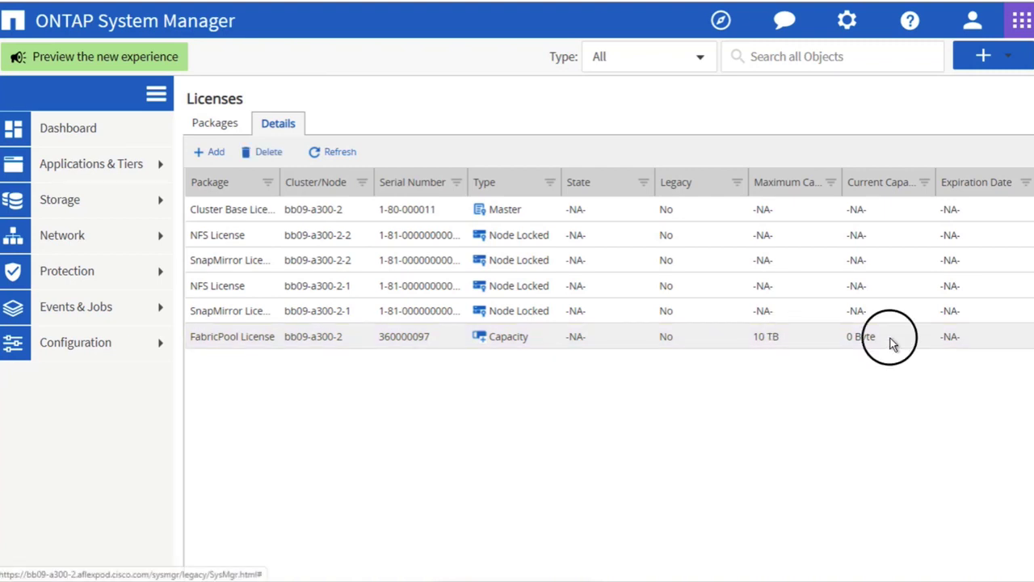
mouse_move(891, 341)
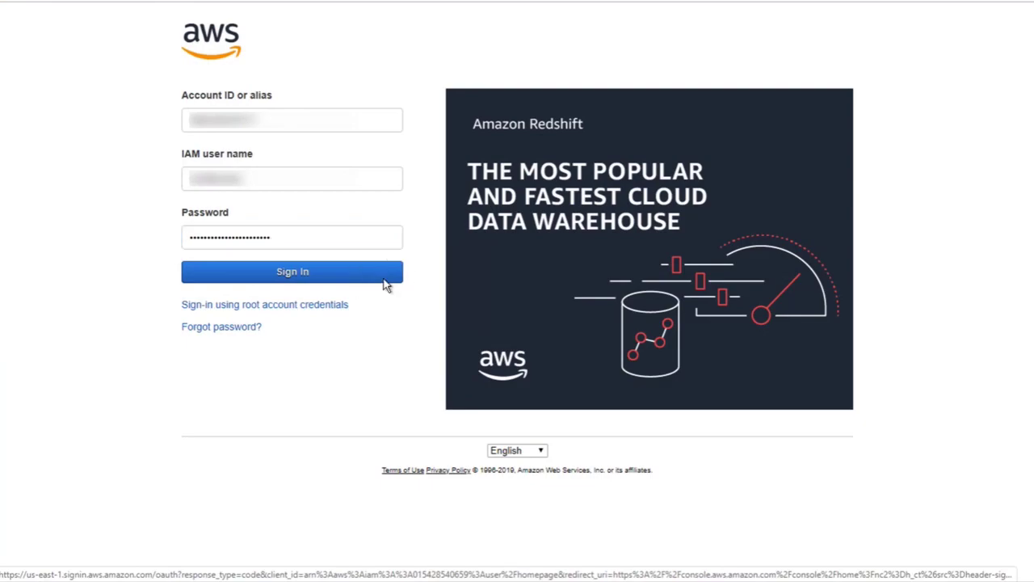
- Sign in to AWS and open the S3 buckets list under Storage
left_click(292, 271)
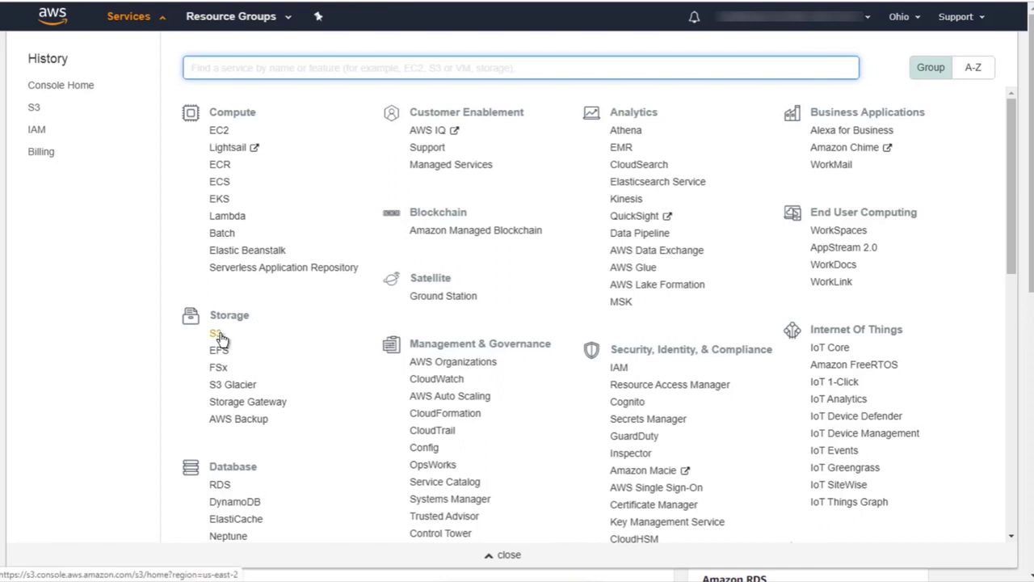
left_click(212, 333)
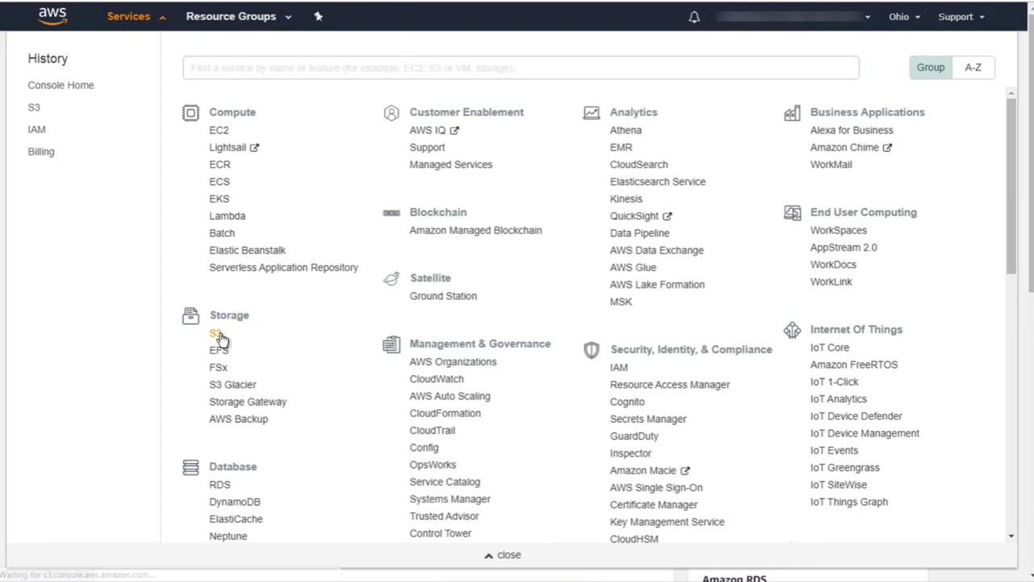
left_click(214, 334)
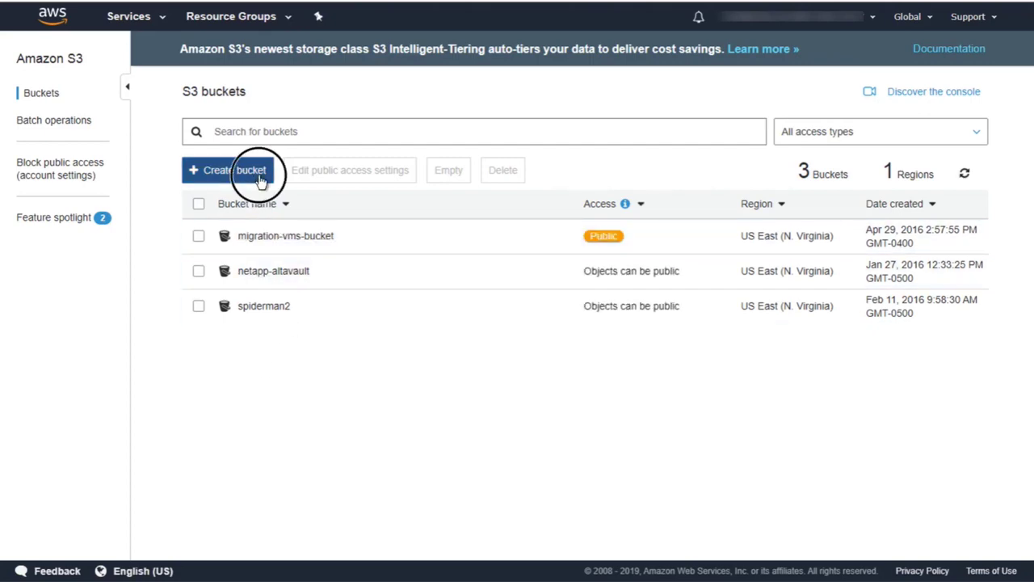
- Create S3 bucket infra-flexpod-fp-bkt-1 in US East (N. Virginia)
left_click(229, 170)
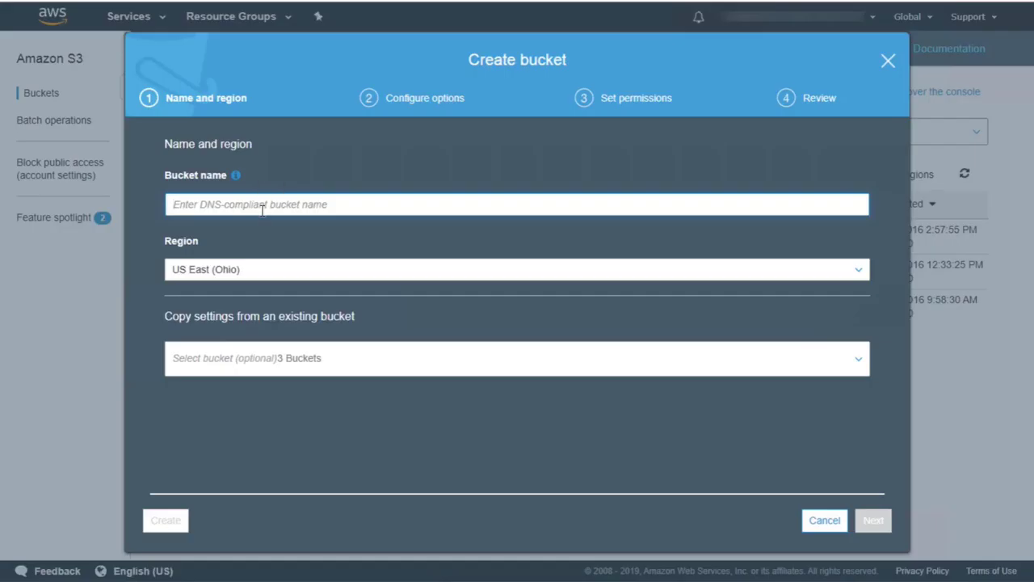
type("infra-flexpod-fp-bkt-1")
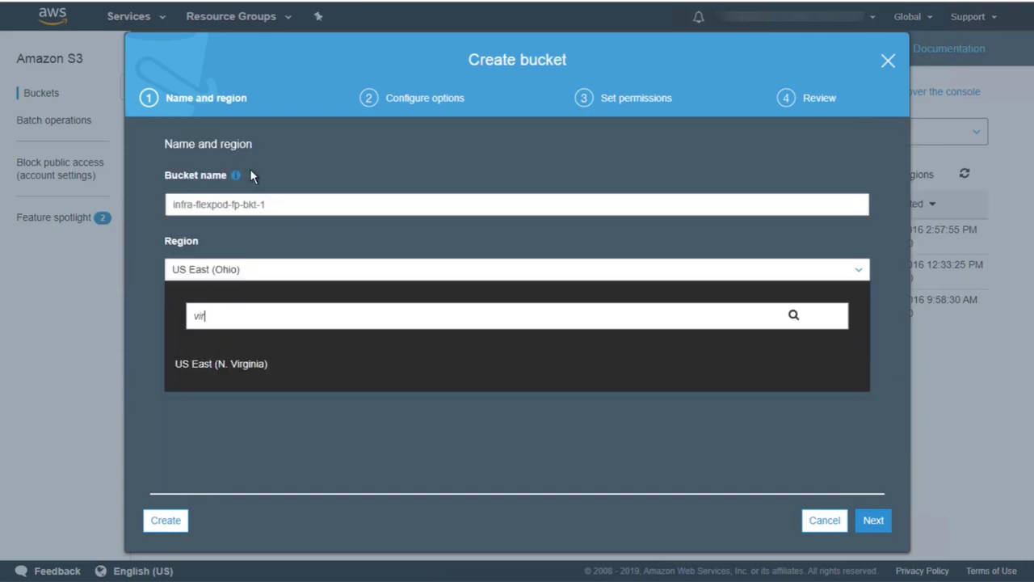
left_click(221, 364)
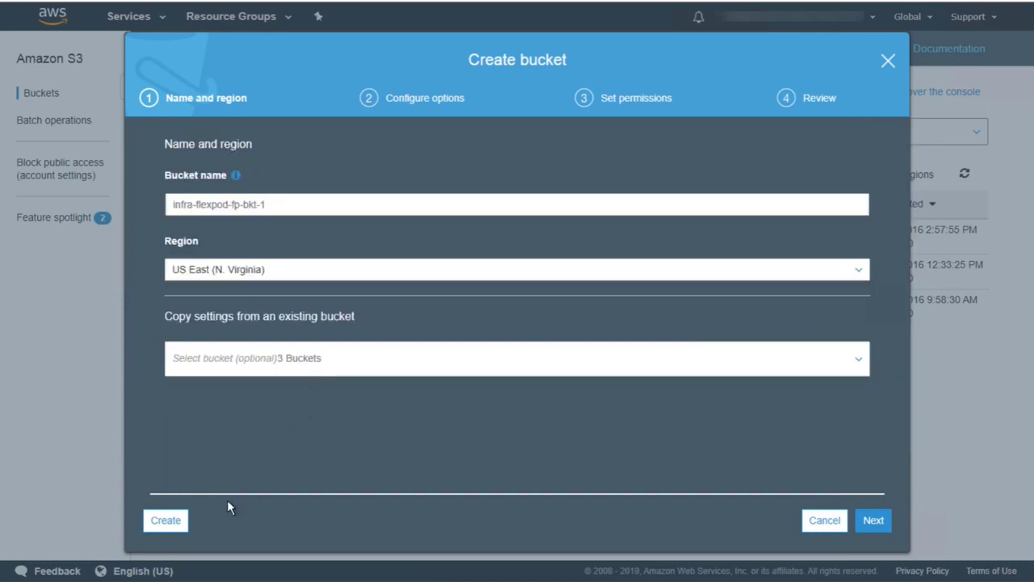
left_click(165, 519)
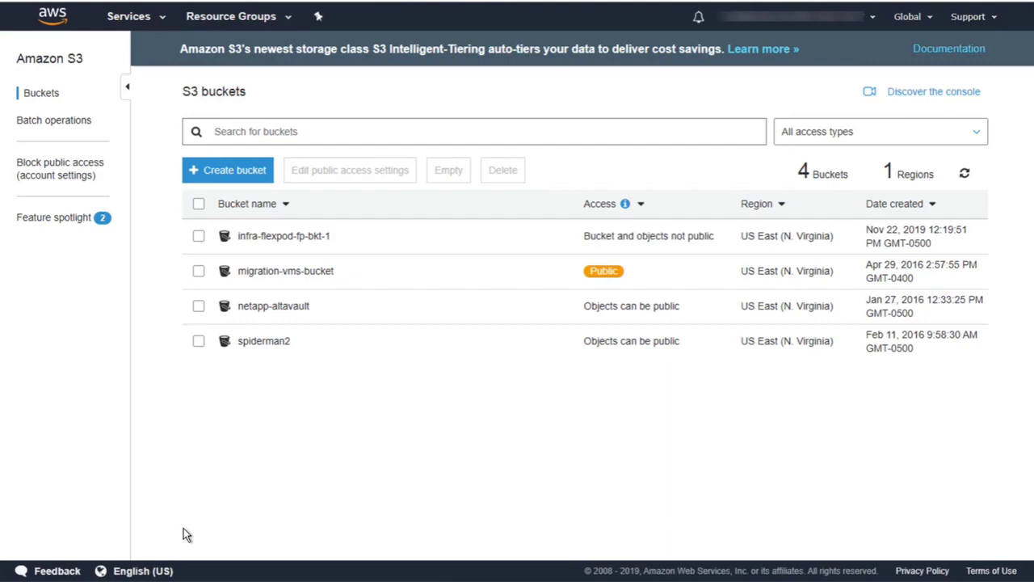
mouse_move(661, 242)
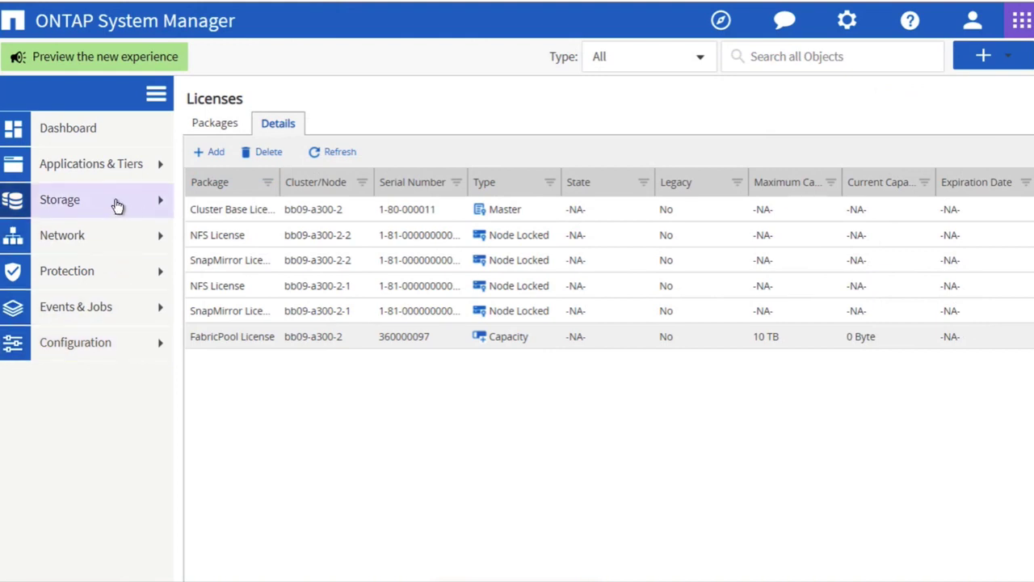
- Go to Storage > Aggregates & Disks > Cloud Tiers and start adding a tier
left_click(60, 200)
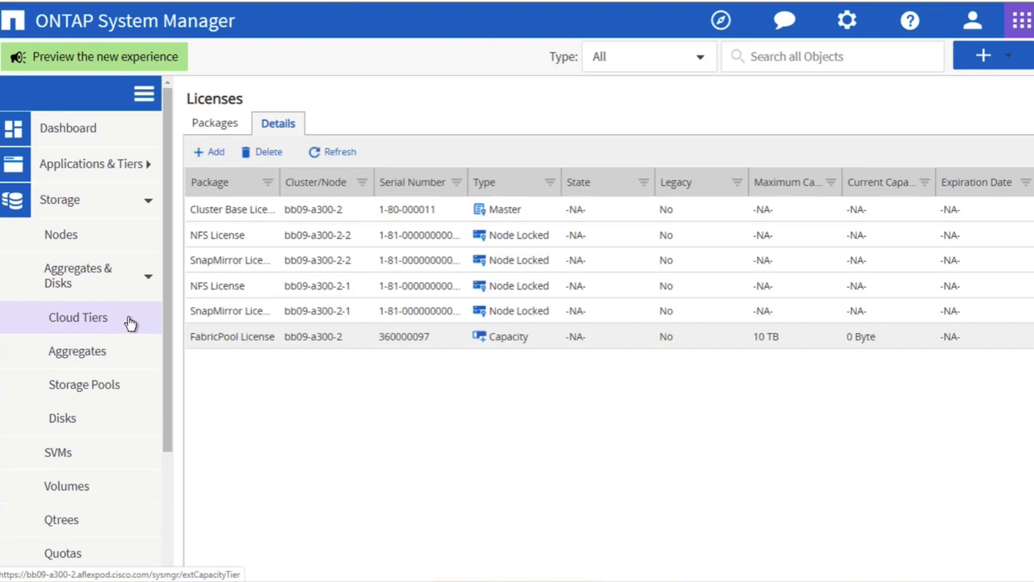
left_click(78, 317)
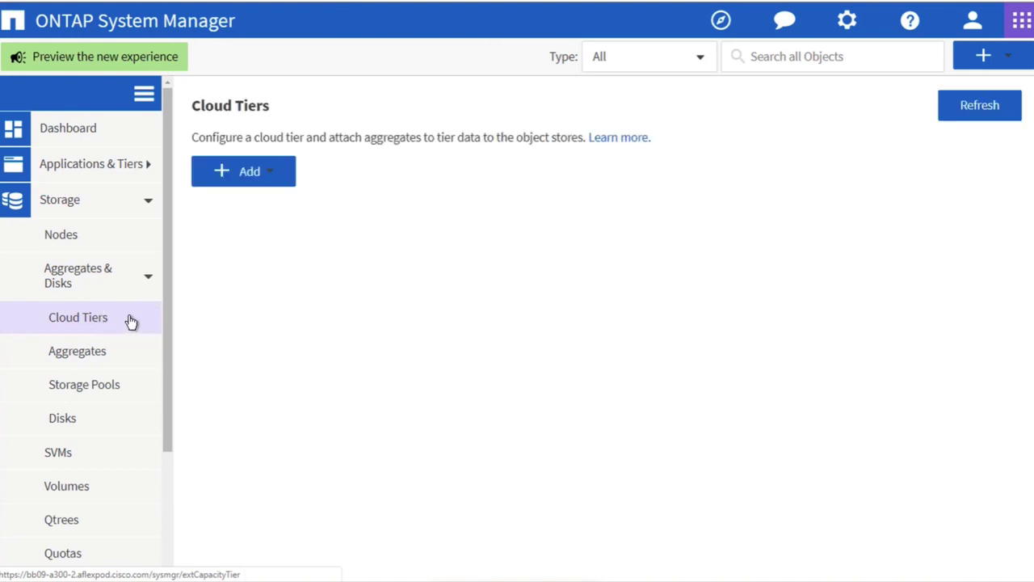
mouse_move(273, 178)
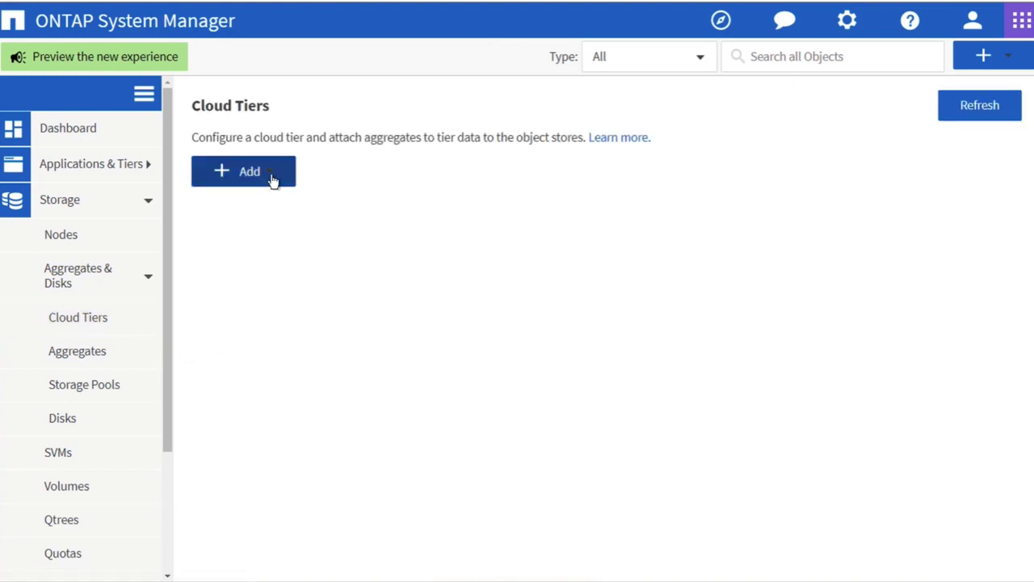
left_click(244, 171)
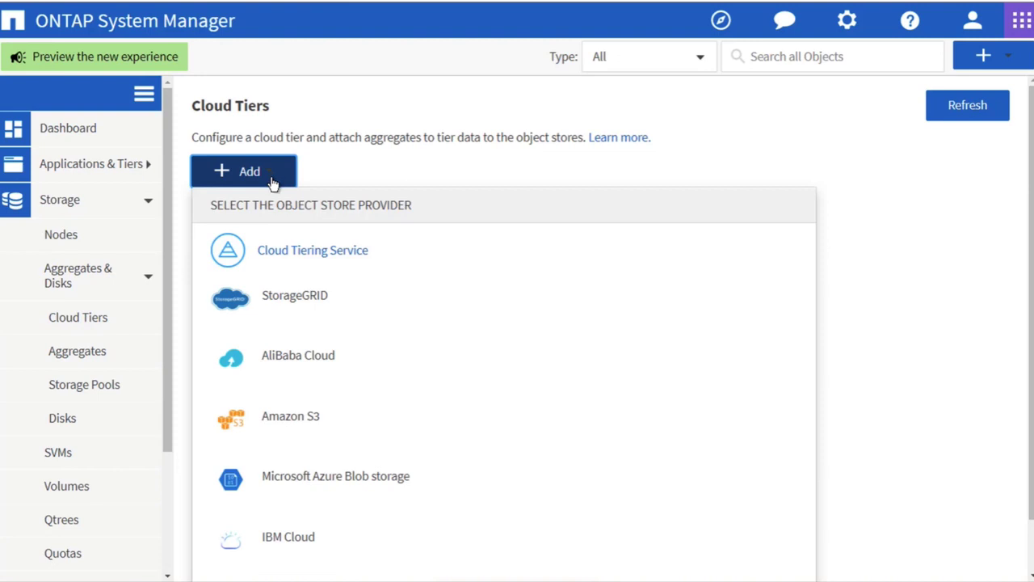
mouse_move(381, 327)
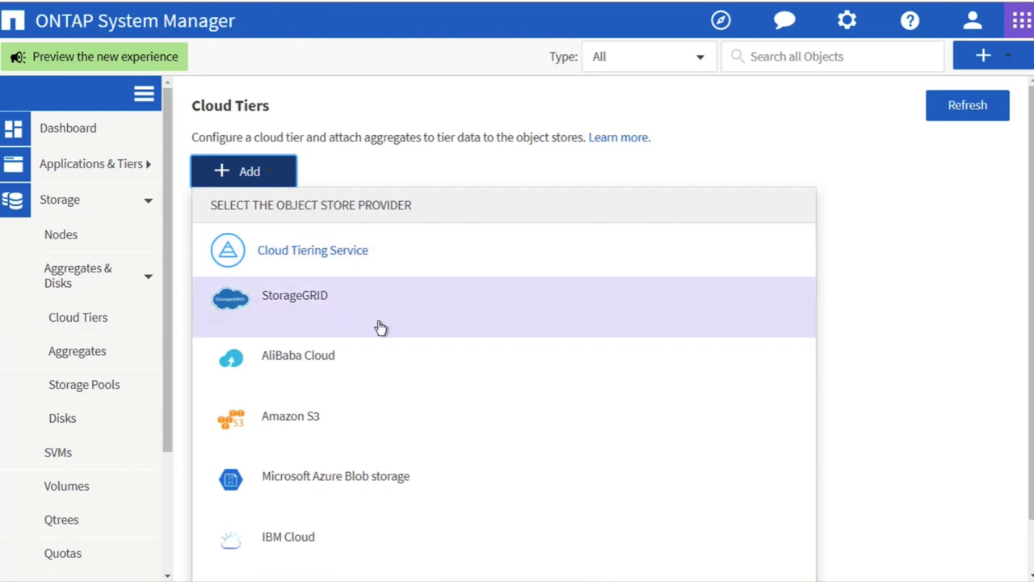
mouse_move(368, 421)
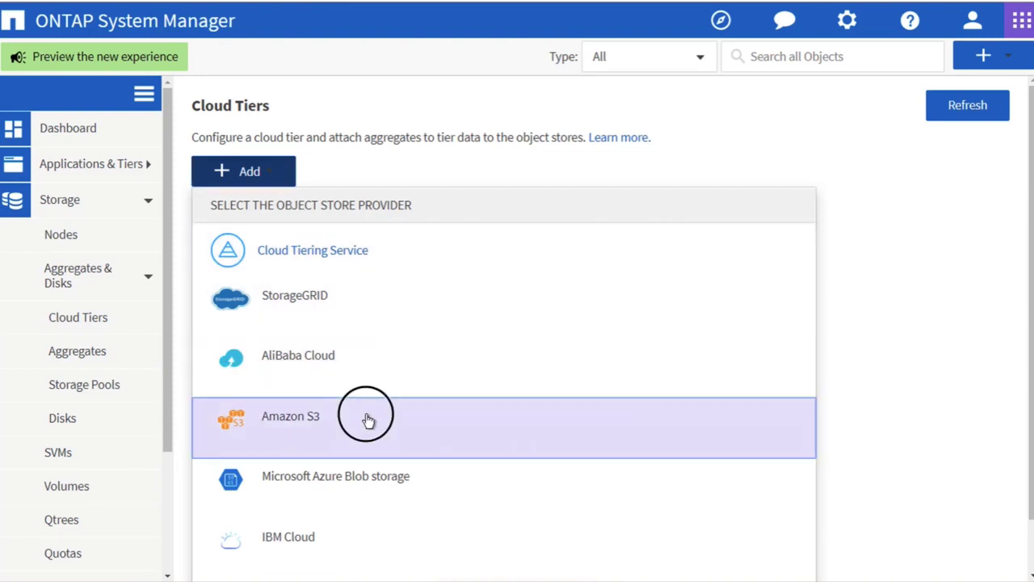
- Choose Amazon S3, name the tier aws_s3_flexpod_bkt_01 and enter the access credentials
left_click(290, 416)
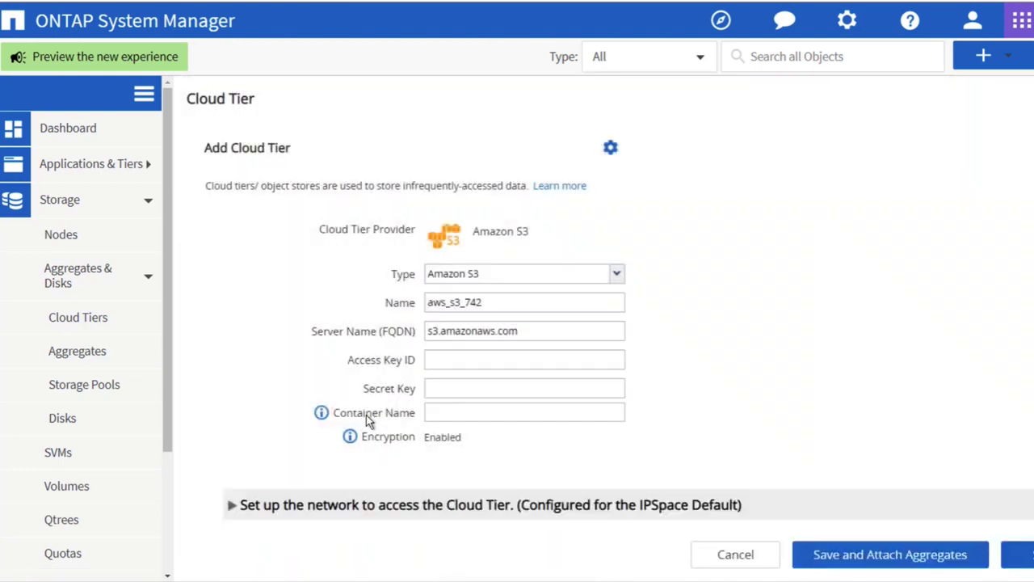
left_click(507, 302)
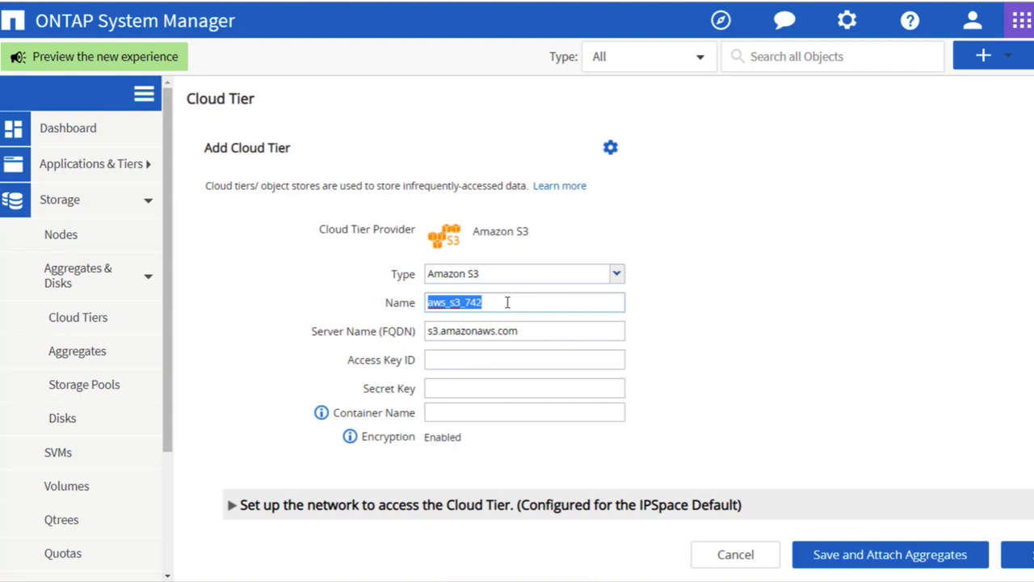
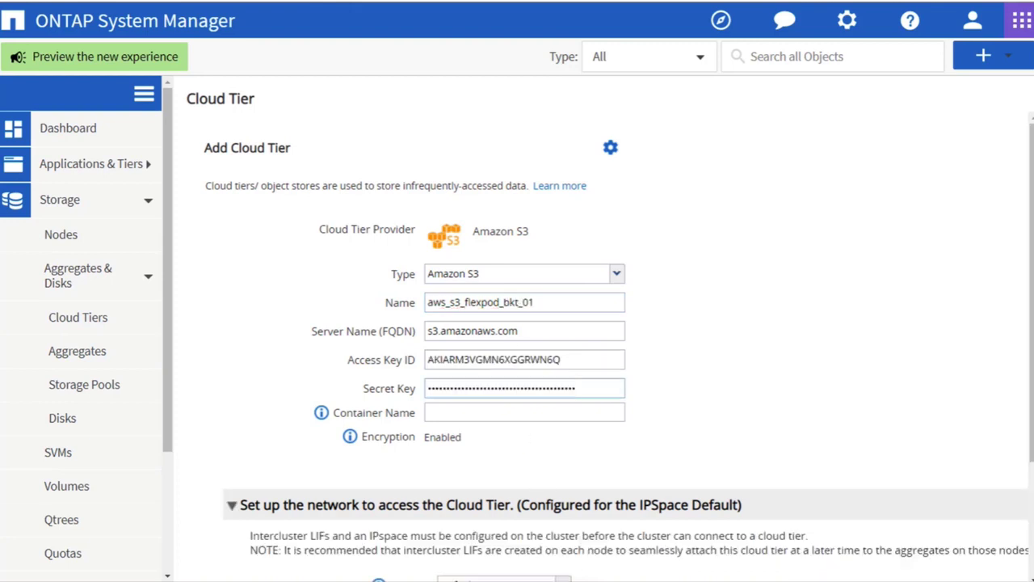
- Set container name infra-flexpod-fp-bkt-1 and collapse the network access settings
left_click(524, 412)
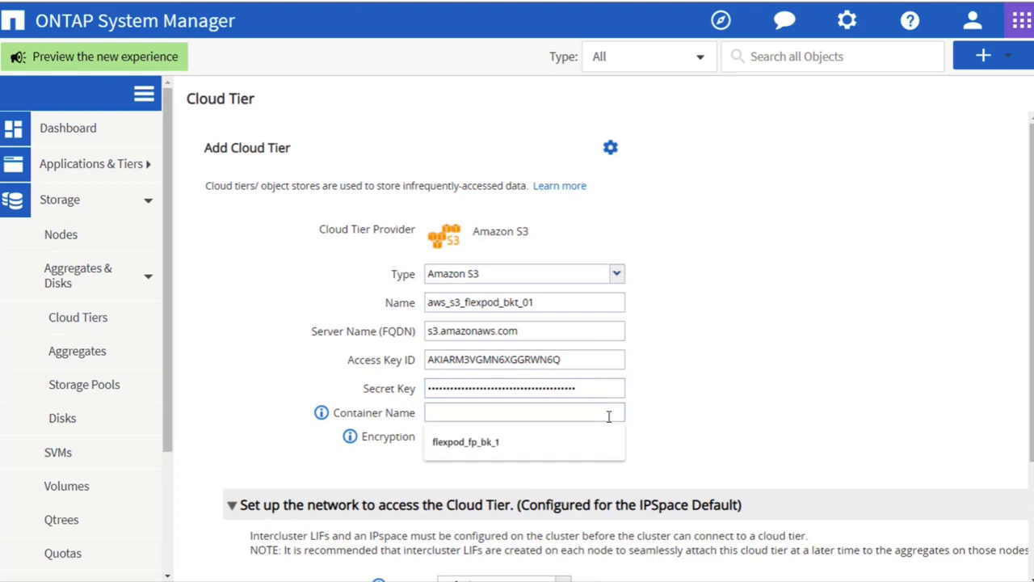
type("infra-flexpod-fp-bkt-")
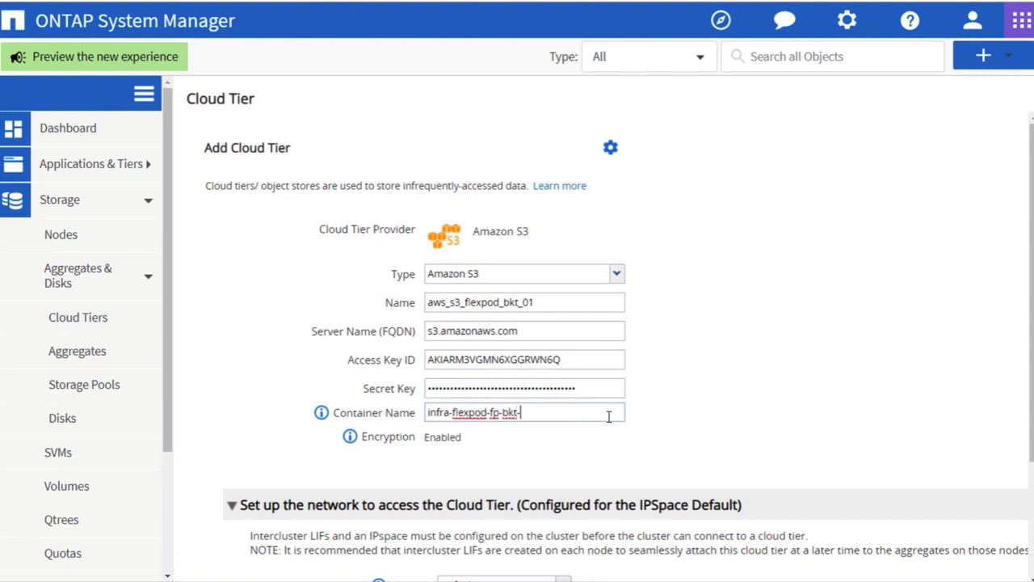
type("1")
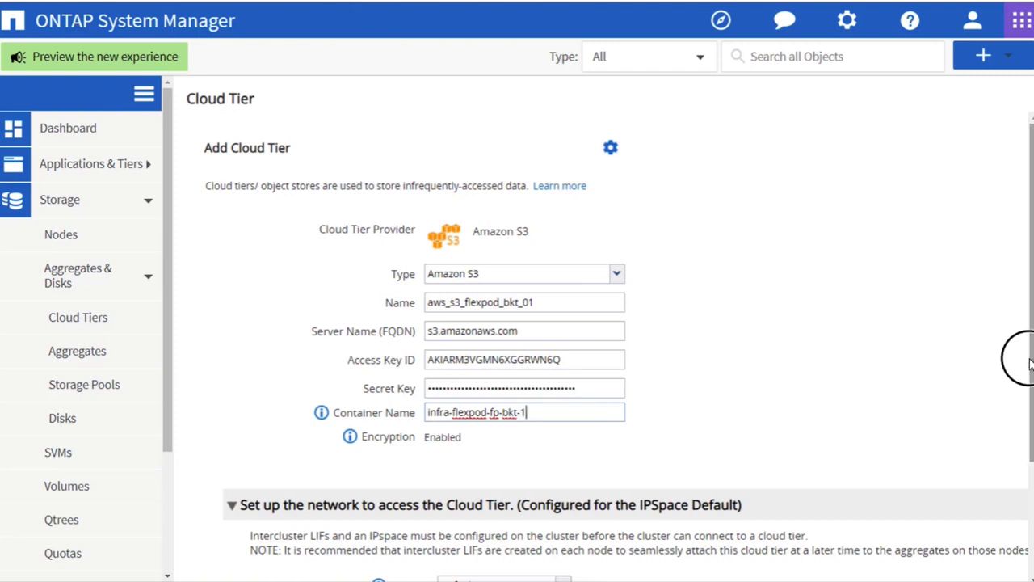
scroll("down", 3)
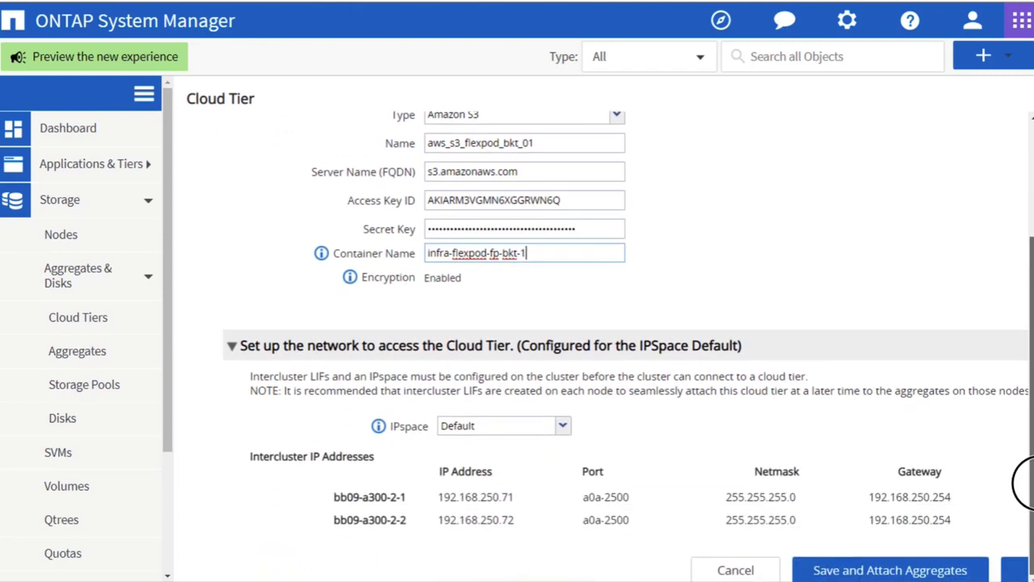
left_click(918, 487)
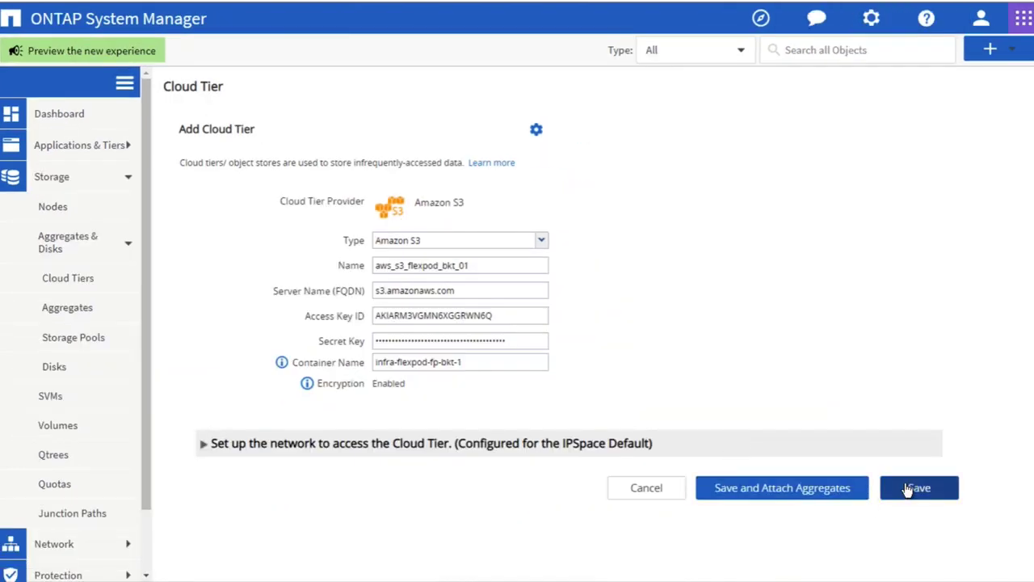
- Save the aws_s3_flexpod_bkt_01 cloud tier and dismiss the creation notice
left_click(918, 488)
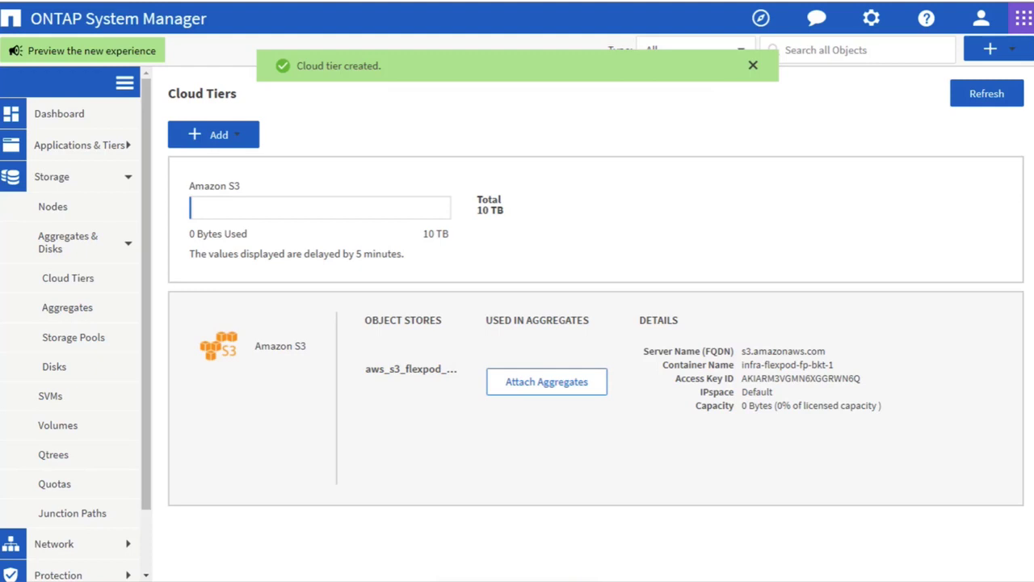
left_click(752, 64)
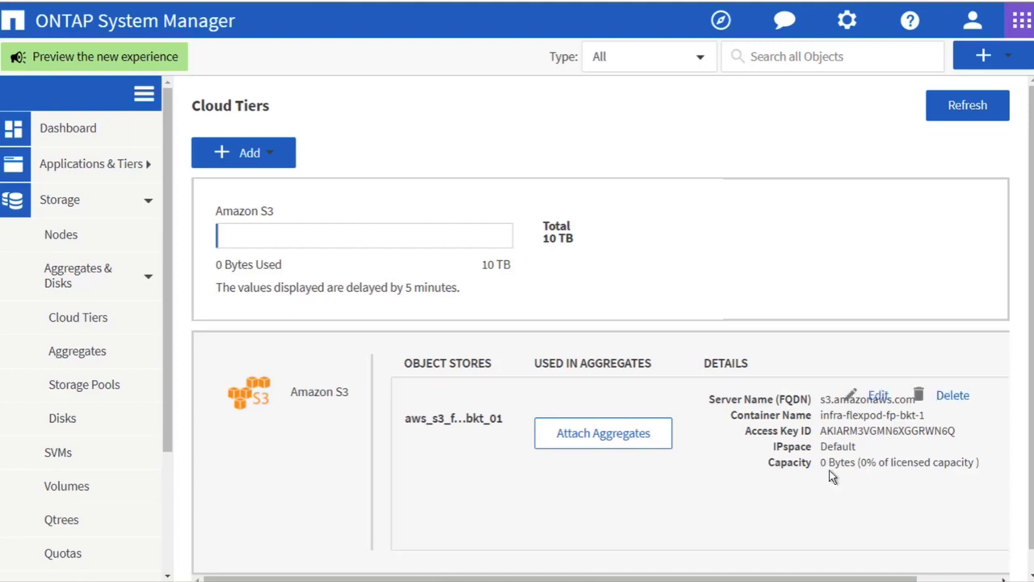
scroll("down", 3)
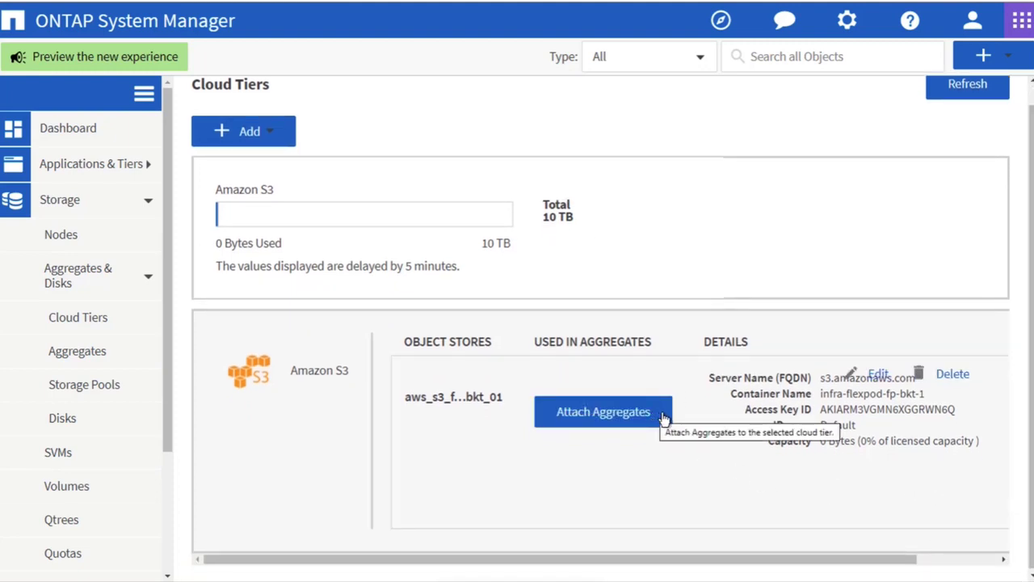
- Select only aggregate bb09_a300_2_n1_ssd_aggr1 to attach to the cloud tier
left_click(603, 411)
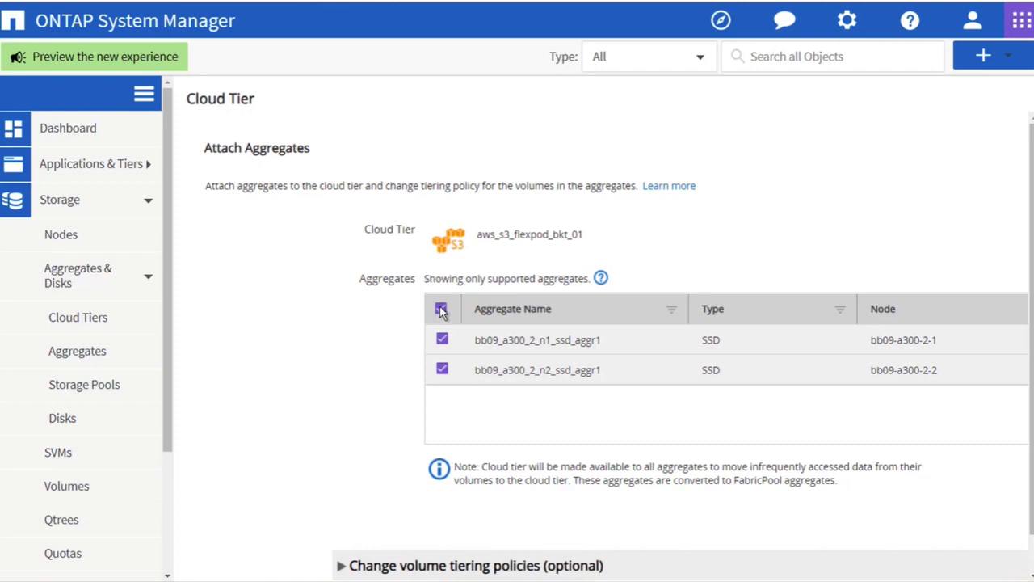
left_click(441, 308)
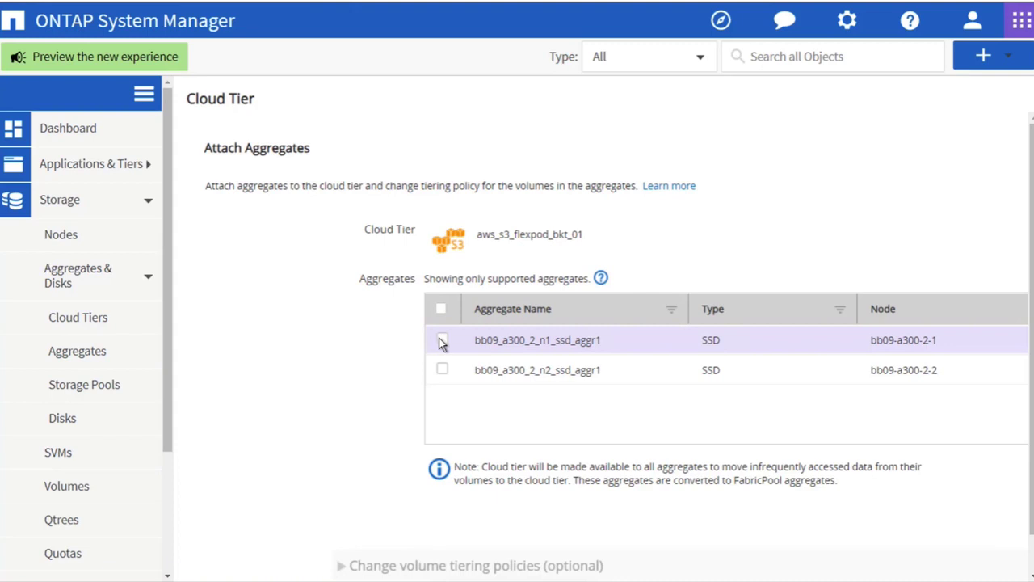
left_click(442, 340)
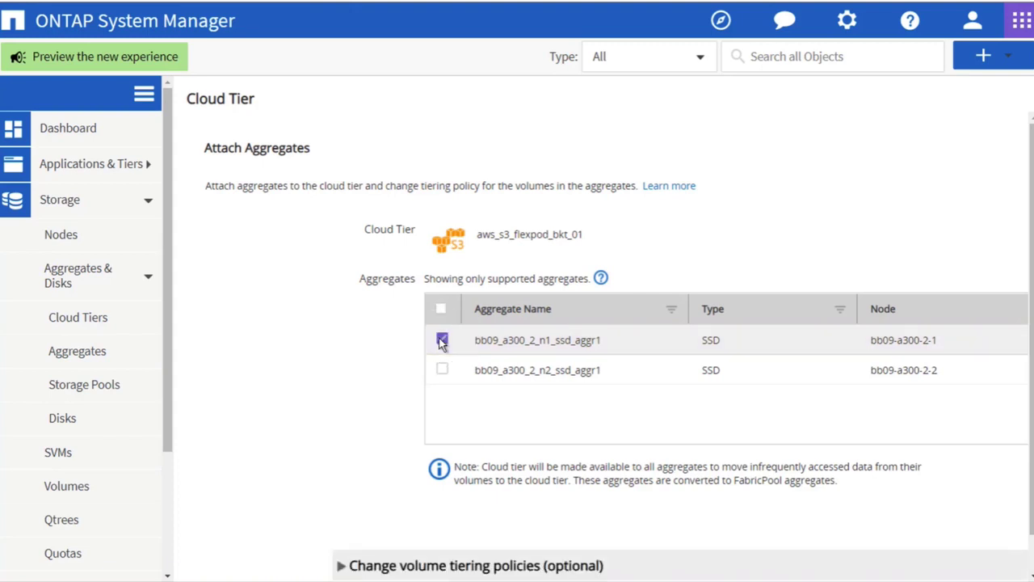
left_click(442, 339)
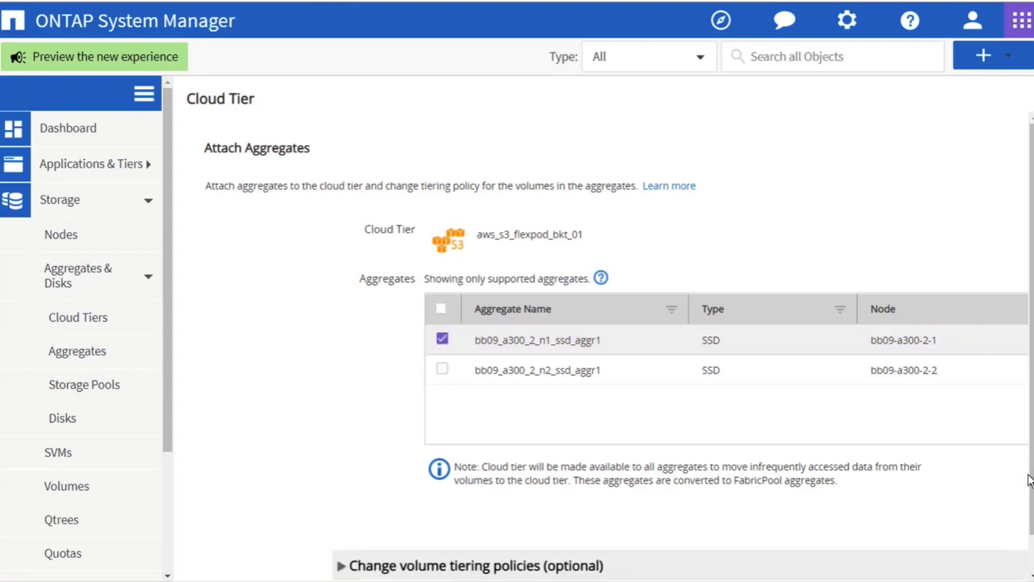
scroll("down", 3)
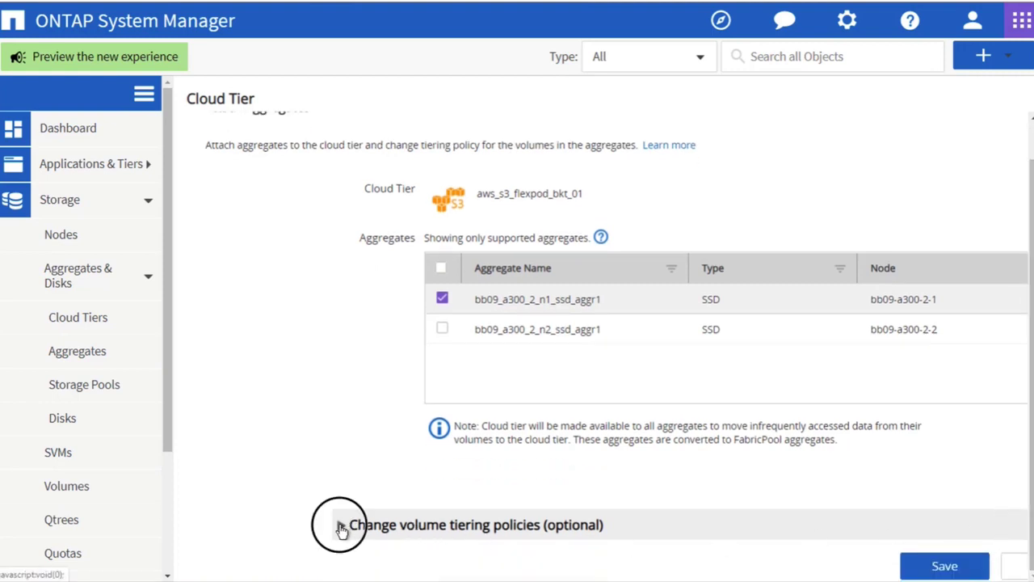
- Leave the volume's tiering policy unchanged, collapse that section, and save the attachment
left_click(340, 525)
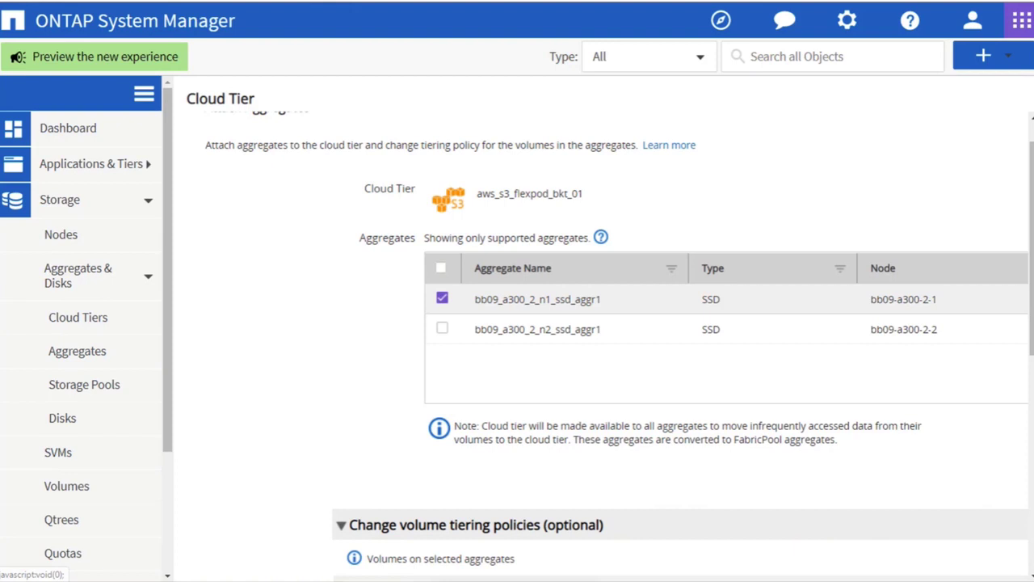
scroll("down", 3)
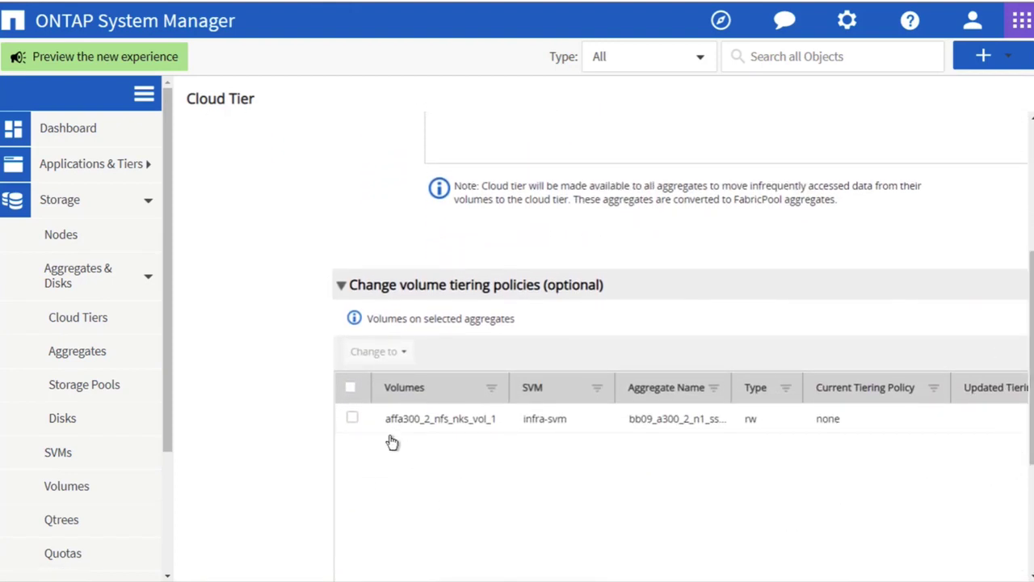
left_click(351, 387)
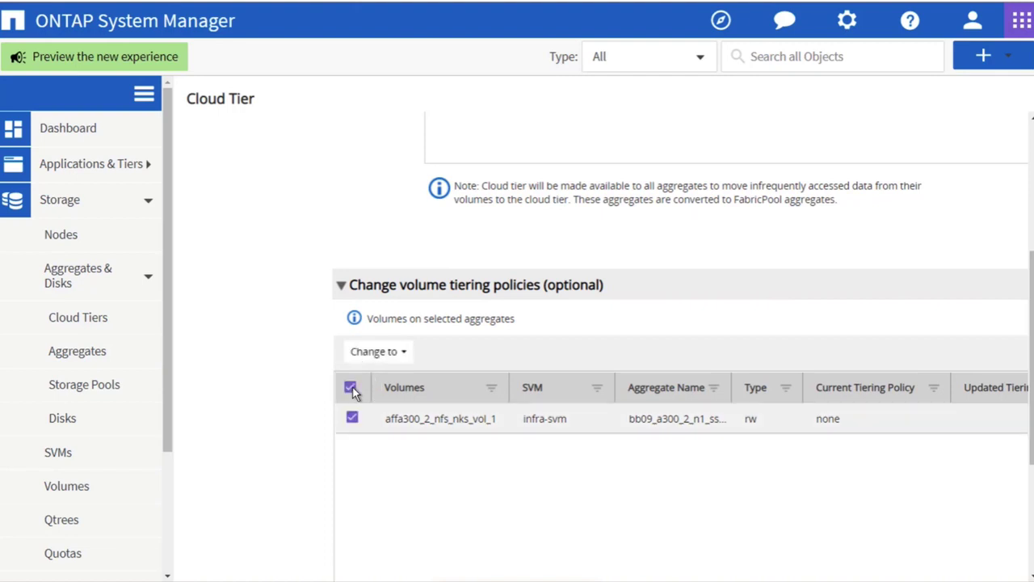
mouse_move(386, 429)
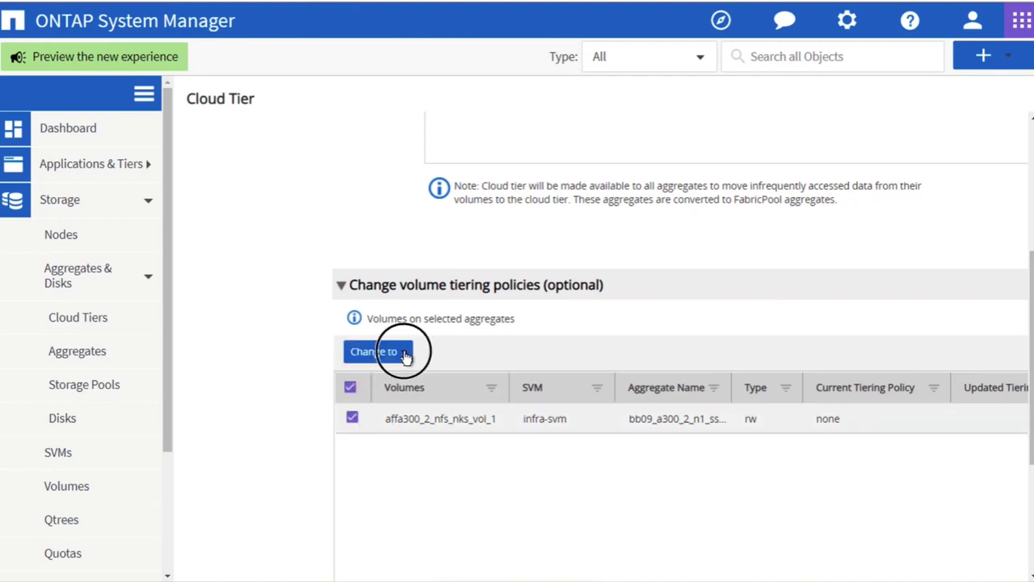
left_click(377, 351)
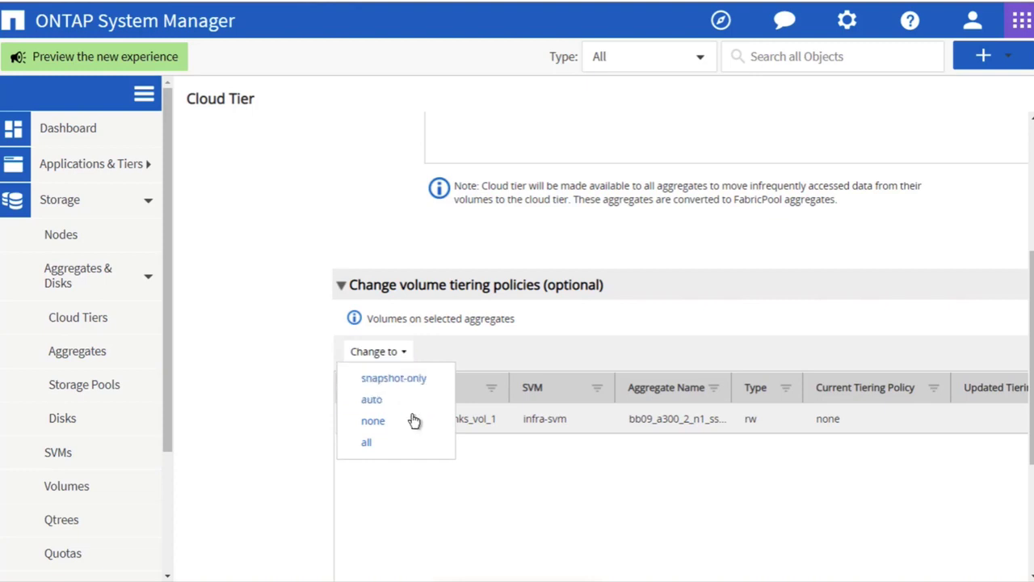
left_click(351, 387)
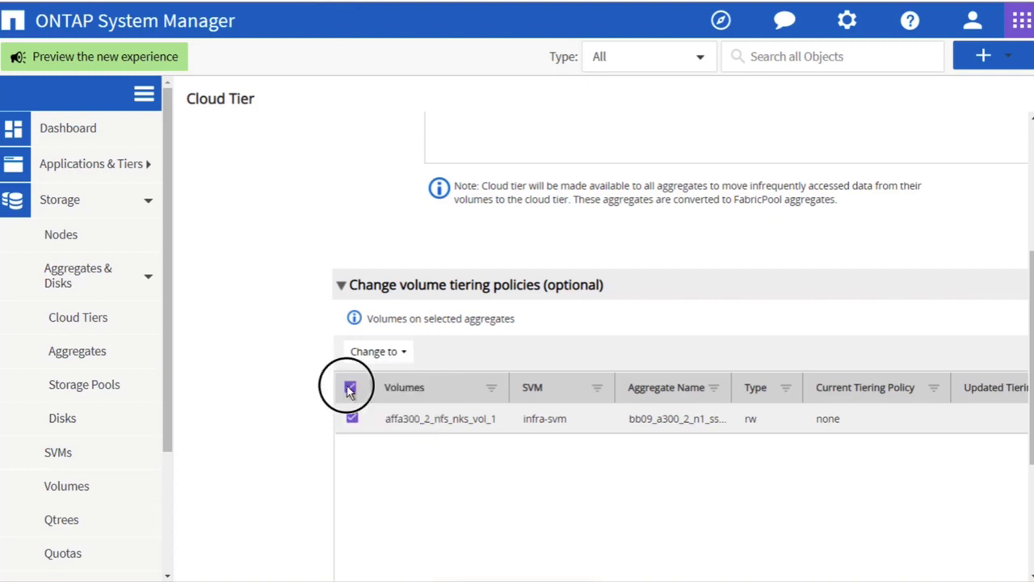
left_click(351, 387)
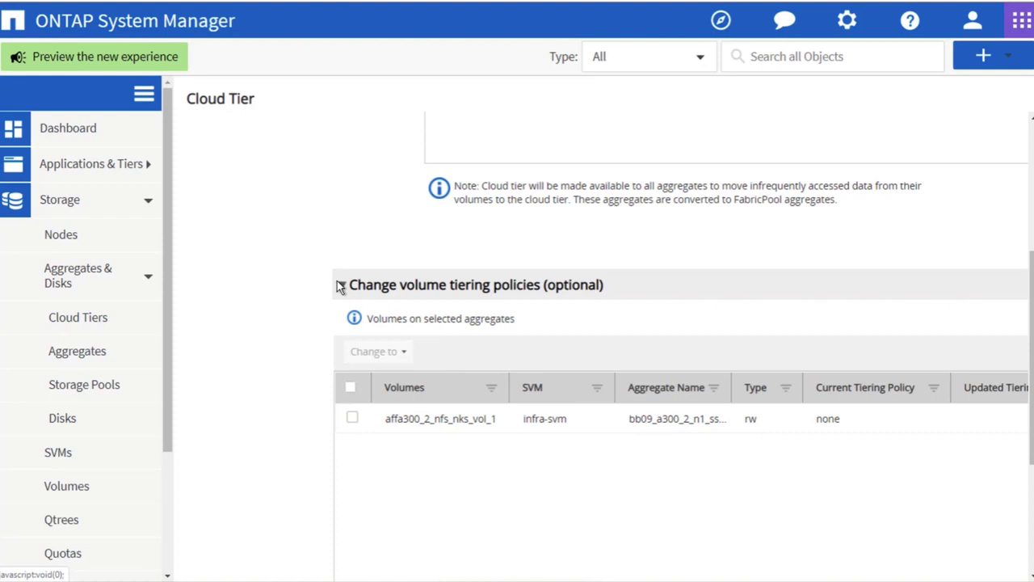
left_click(341, 284)
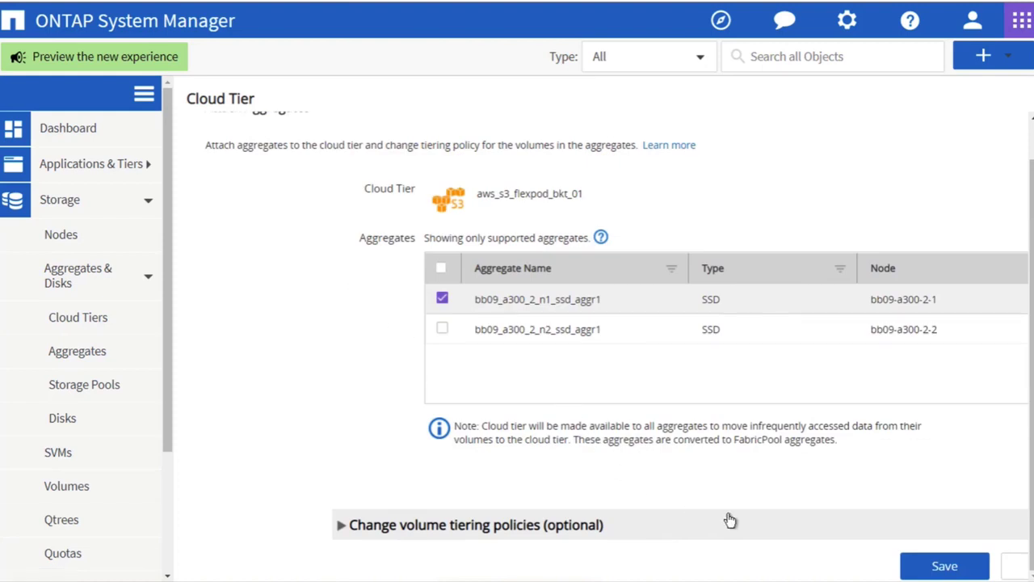
left_click(943, 566)
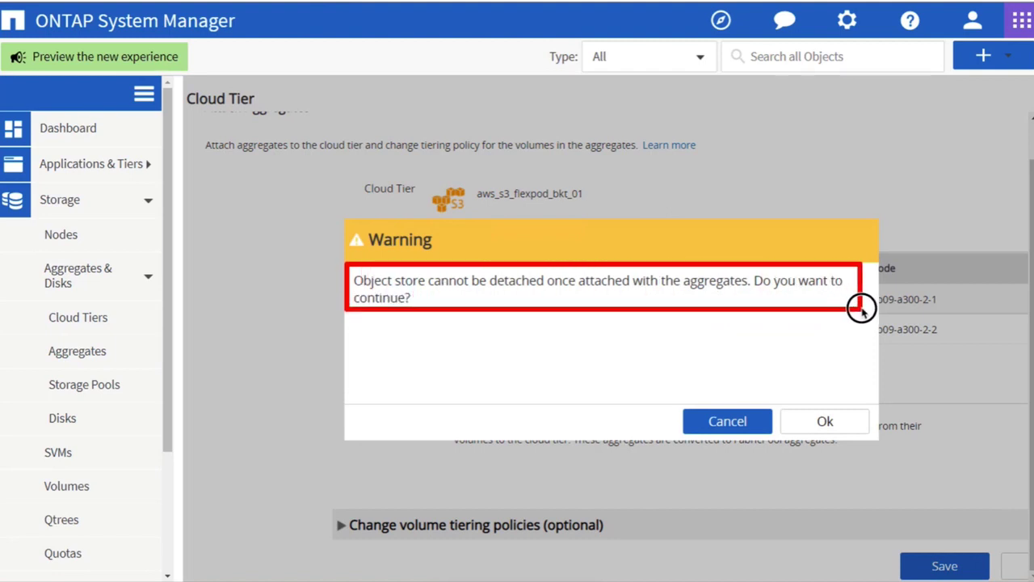
mouse_move(814, 375)
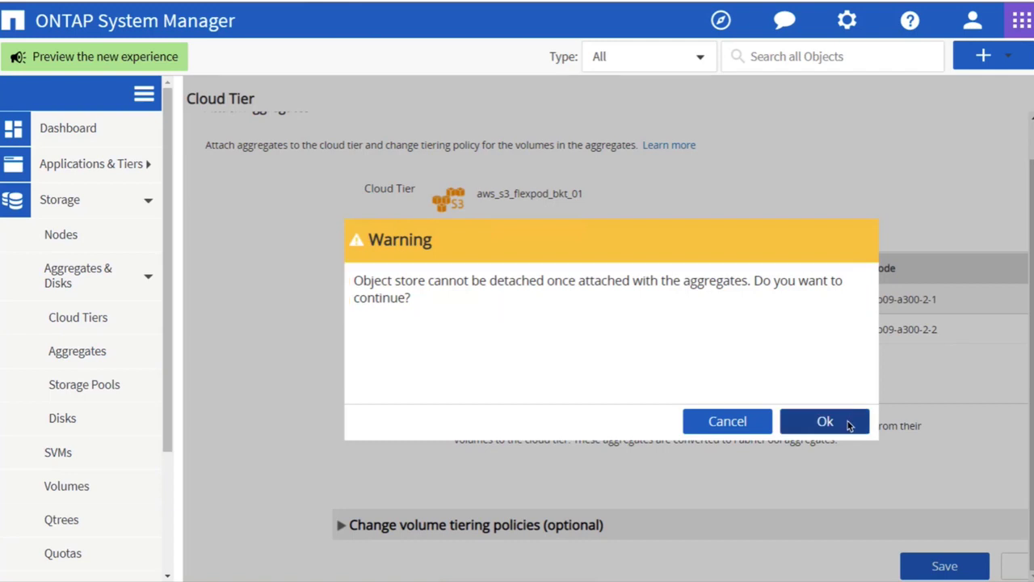
- Accept the permanent-attachment warning to attach aws_s3_flexpod_bkt_01 to bb09_a300_2_n1_ssd_aggr1
left_click(825, 421)
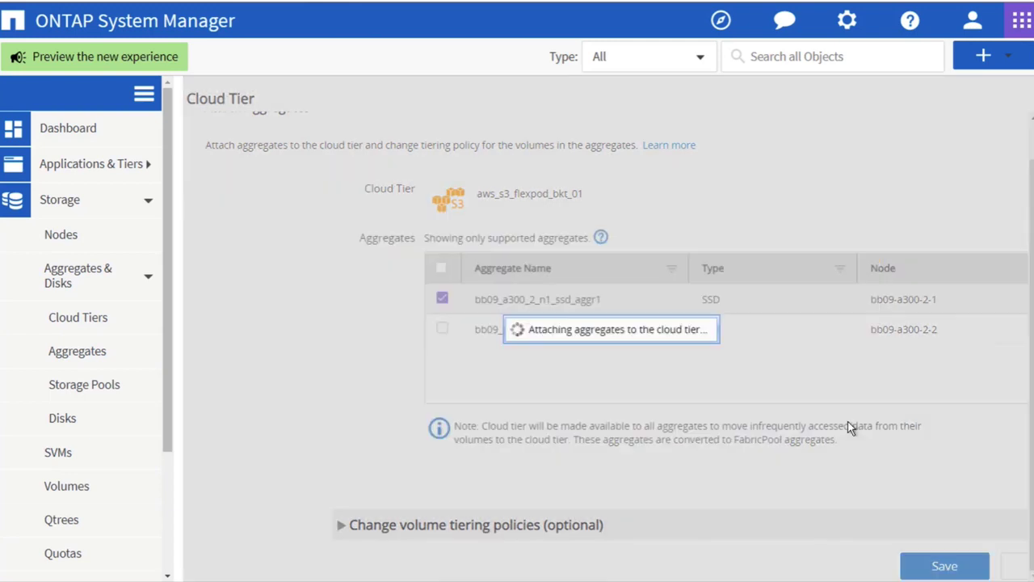
left_click(943, 564)
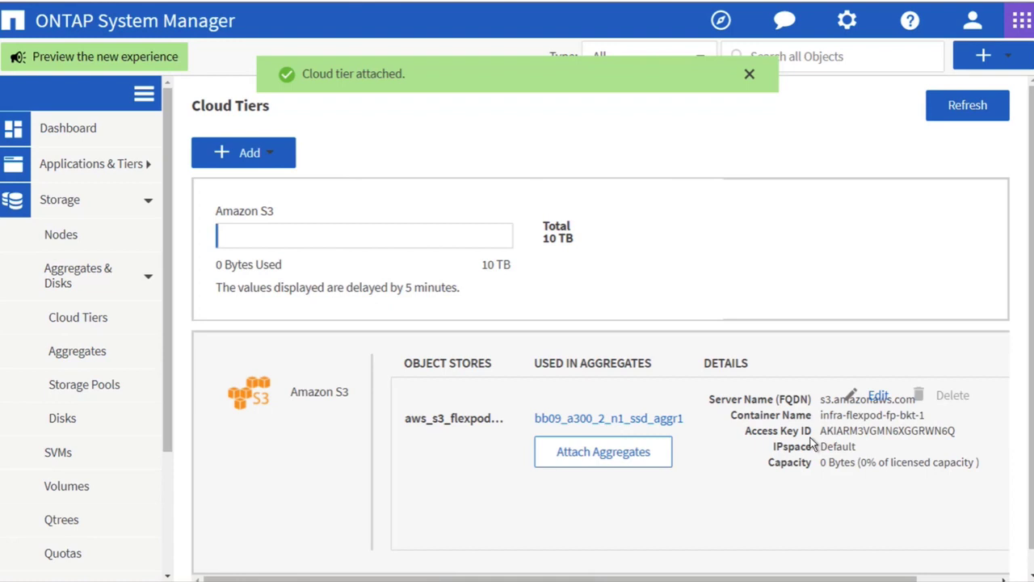
mouse_move(974, 521)
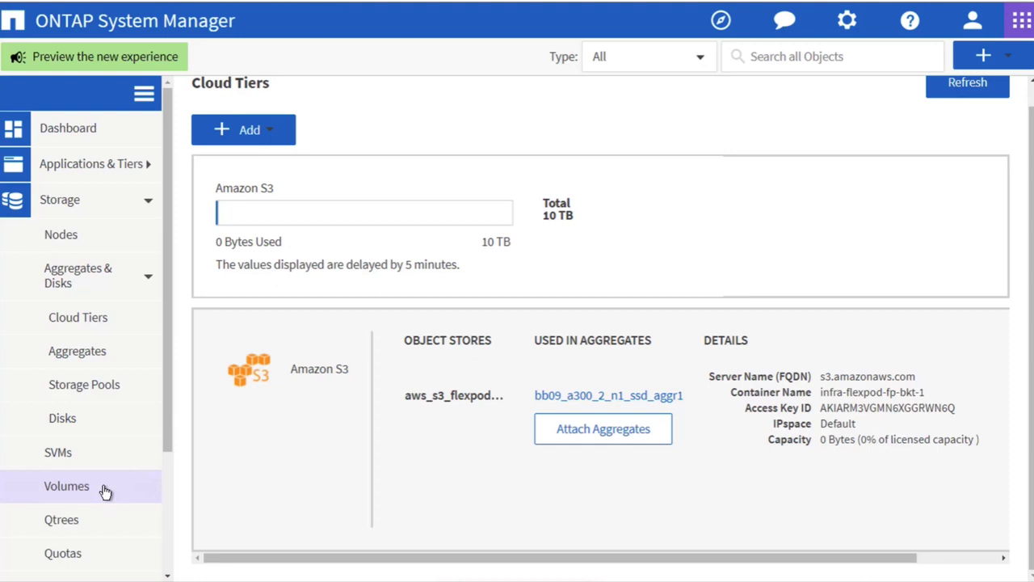
- Start a FlexVol named new_fabricpool_enabled_vol on aggregate bb09_a300_2_n2_ssd_aggr1
left_click(66, 486)
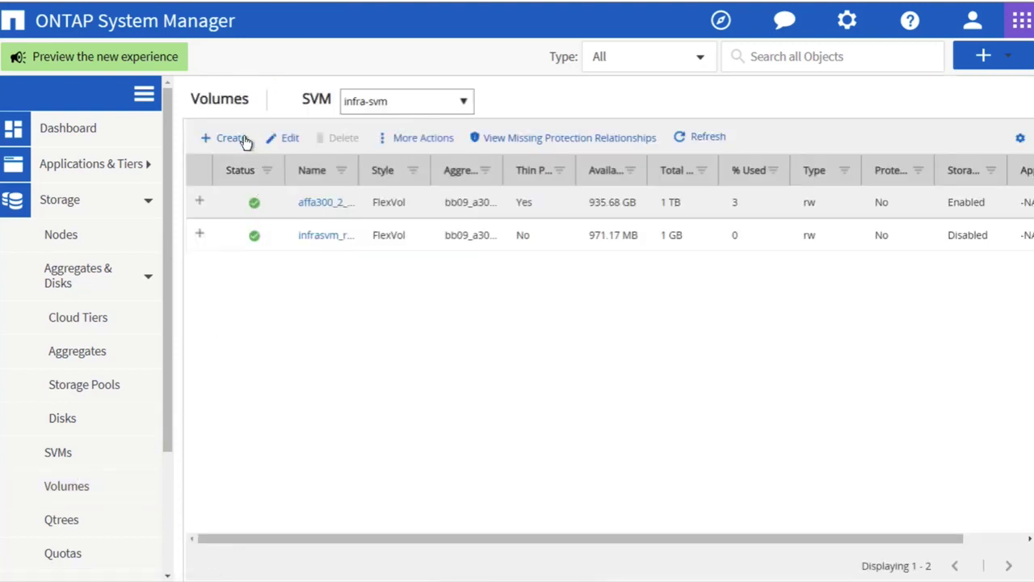
left_click(226, 137)
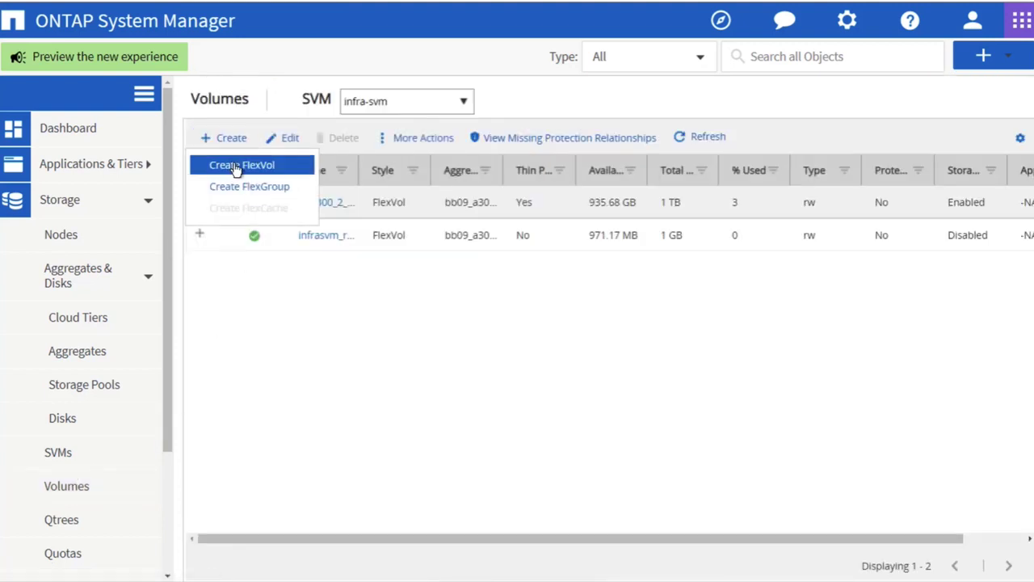
left_click(241, 165)
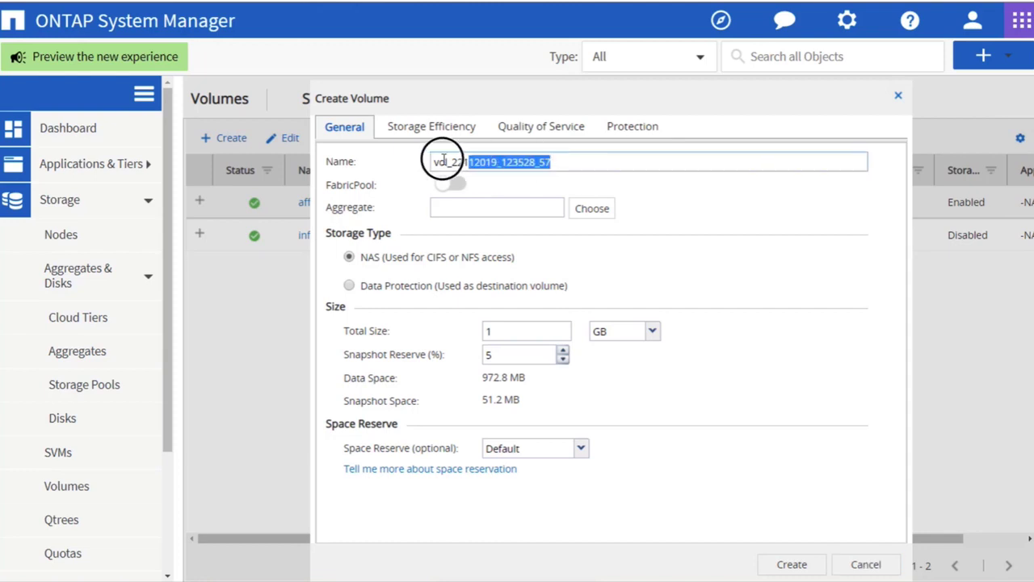
type("new_fabric")
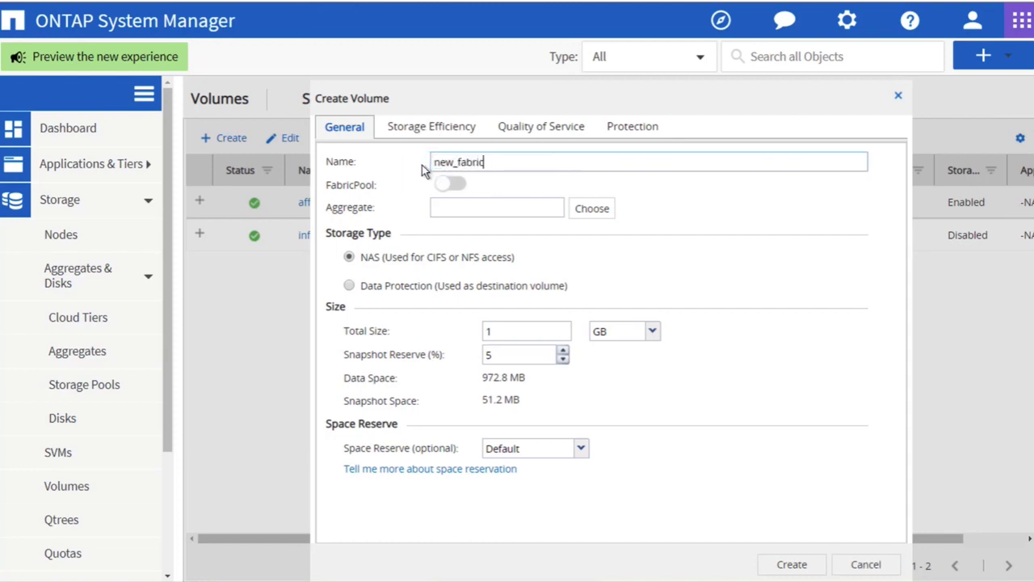
type("pool_enabled_vol")
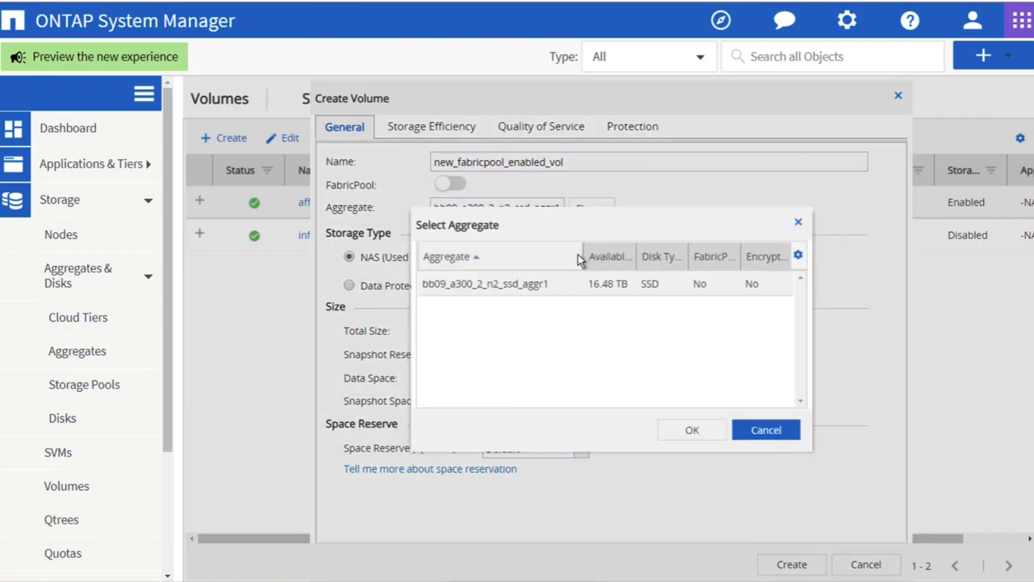
left_click(485, 284)
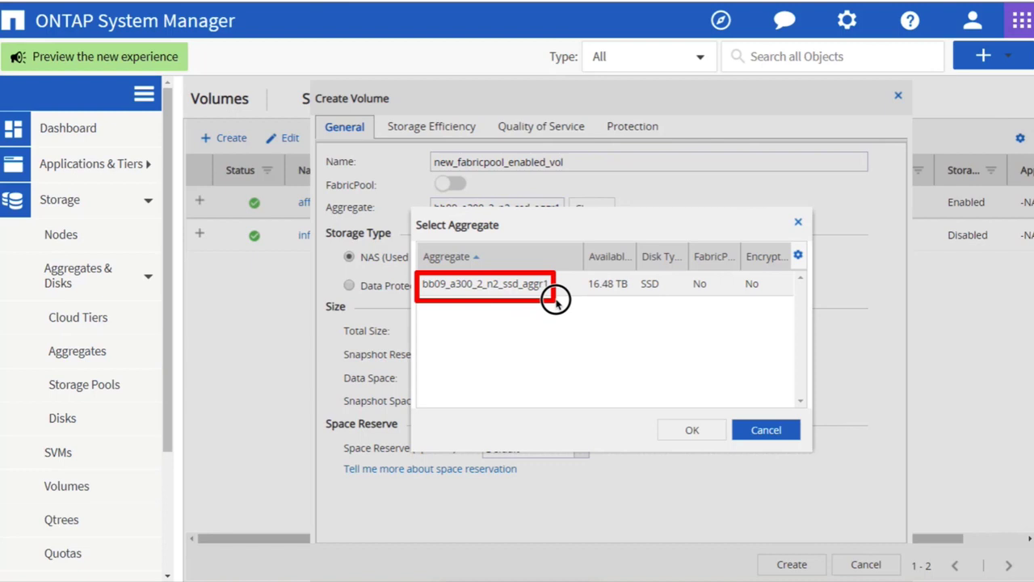
left_click(691, 430)
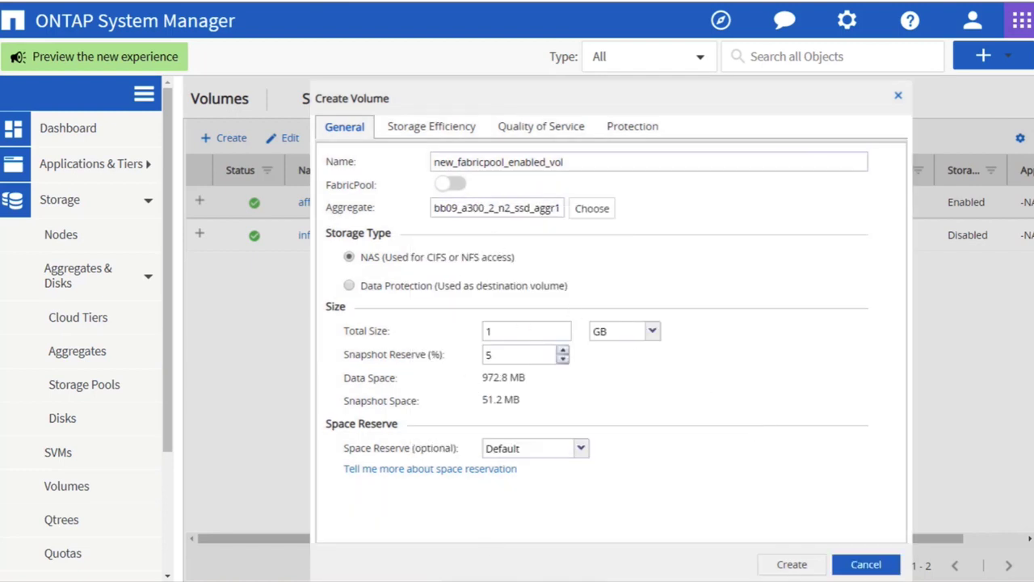
- Enable FabricPool on bb09_a300_2_n1_ssd_aggr1, size the volume 50 GB, and create it
left_click(449, 183)
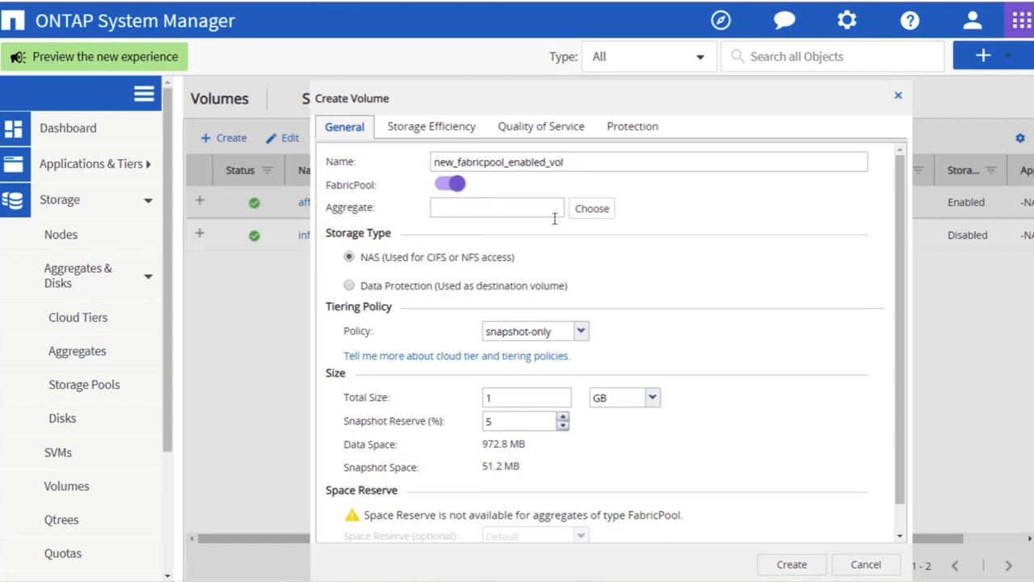
left_click(591, 209)
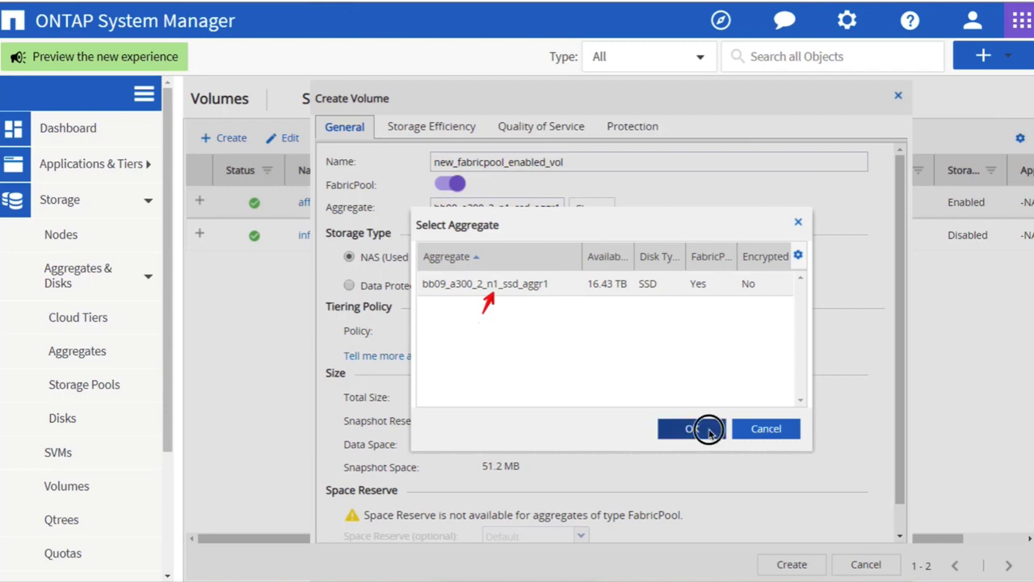
left_click(690, 429)
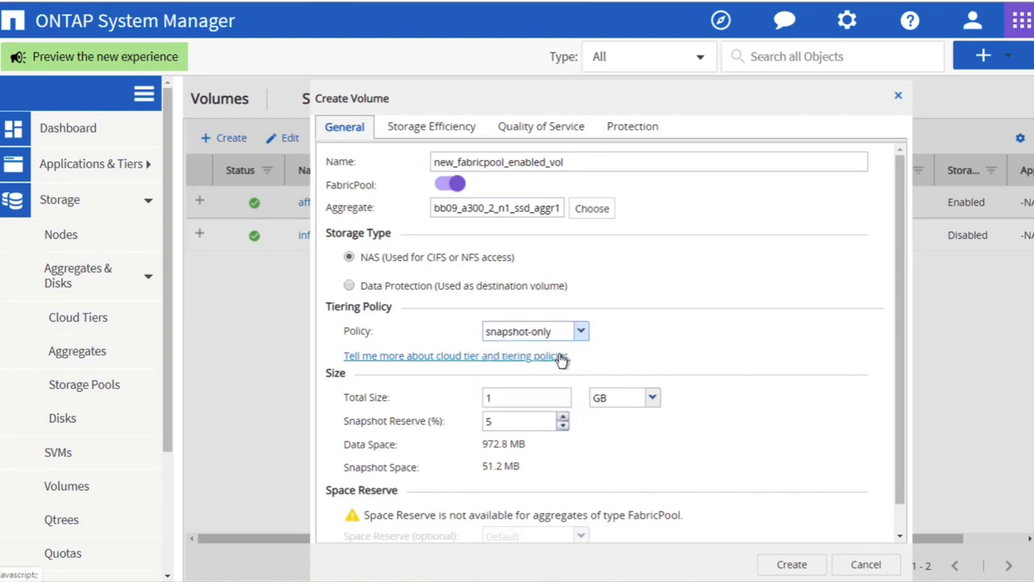
type("50")
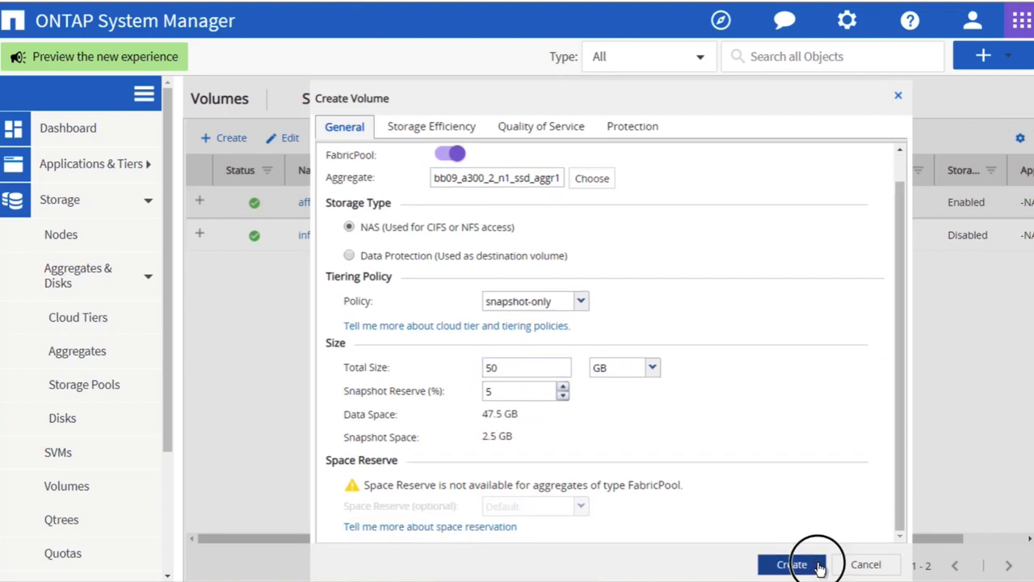
left_click(791, 564)
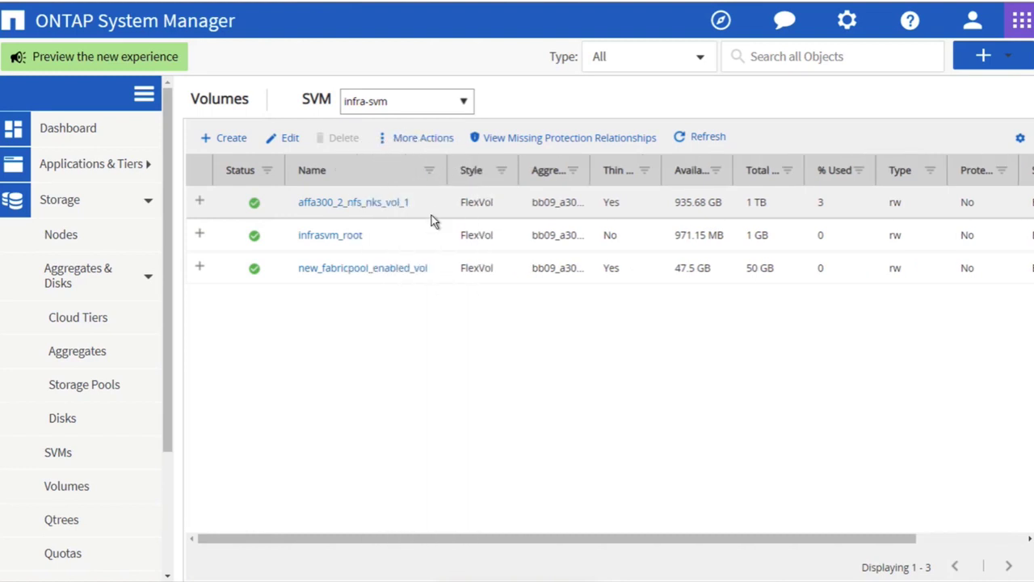
mouse_move(414, 282)
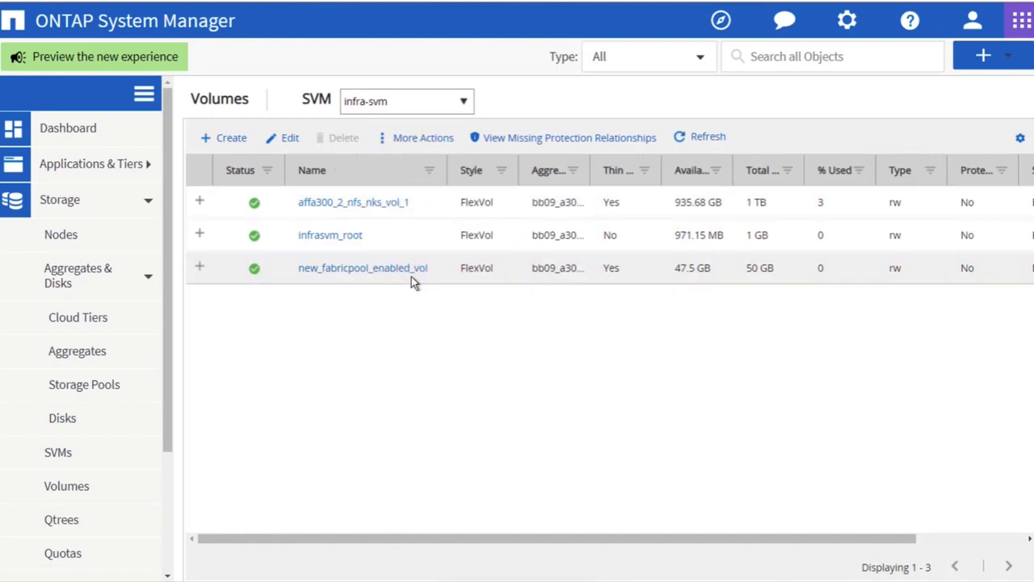
- Open More Actions for new_fabricpool_enabled_vol in the Volumes list
left_click(422, 136)
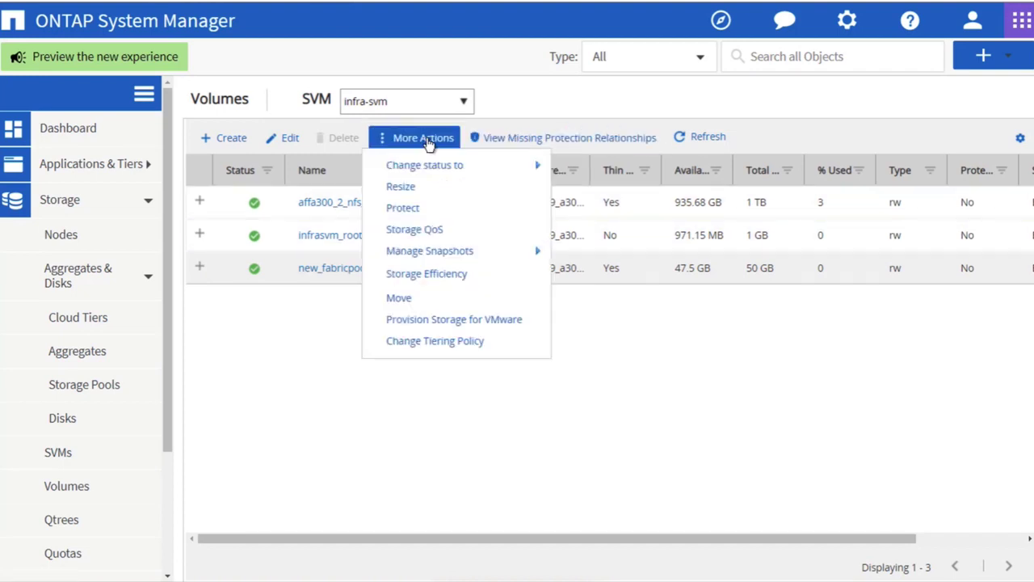
mouse_move(421, 208)
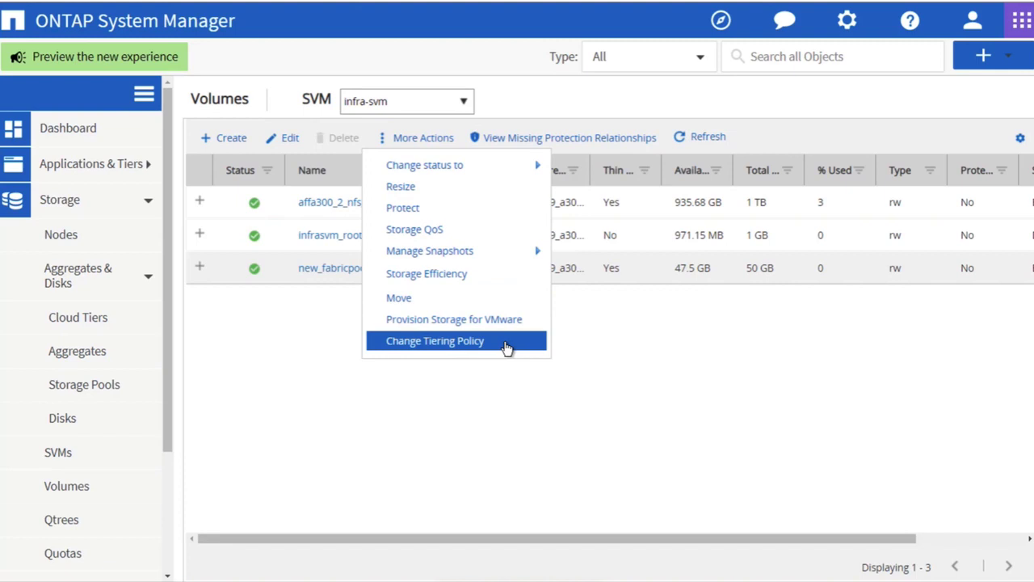
- Save new_fabricpool_enabled_vol's tiering policy as snapshot-only
left_click(435, 340)
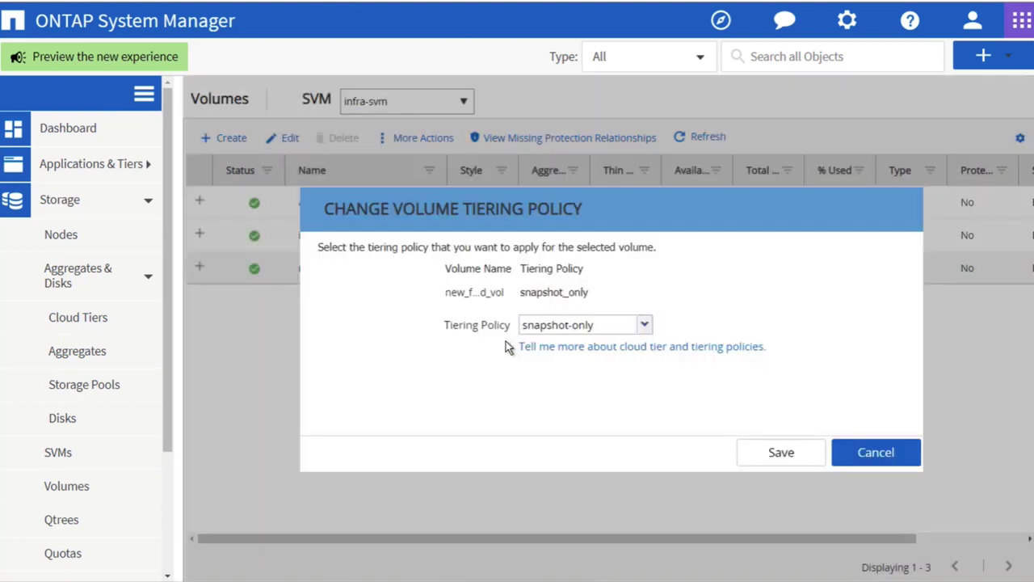
left_click(644, 324)
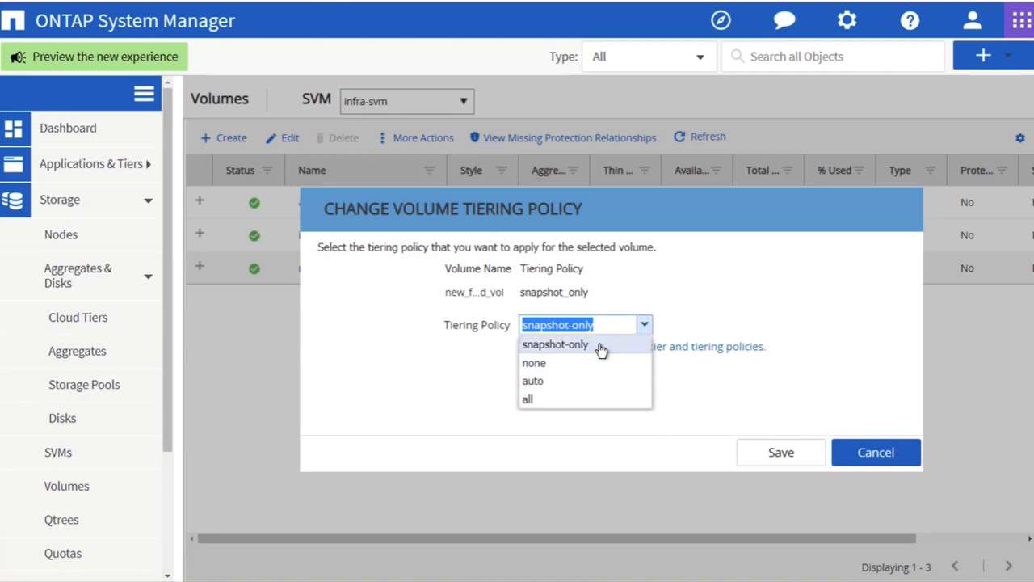
left_click(555, 344)
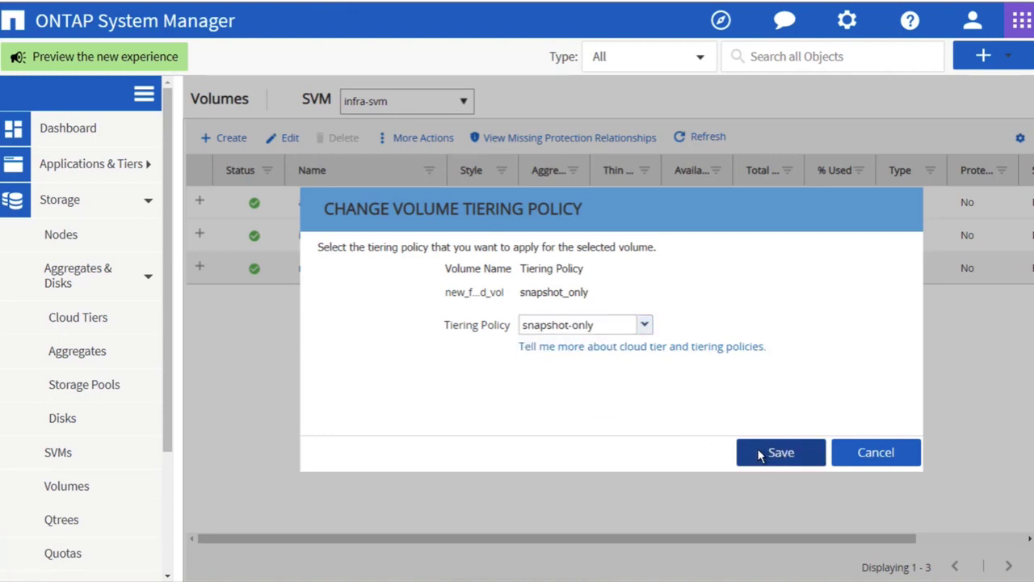
left_click(781, 452)
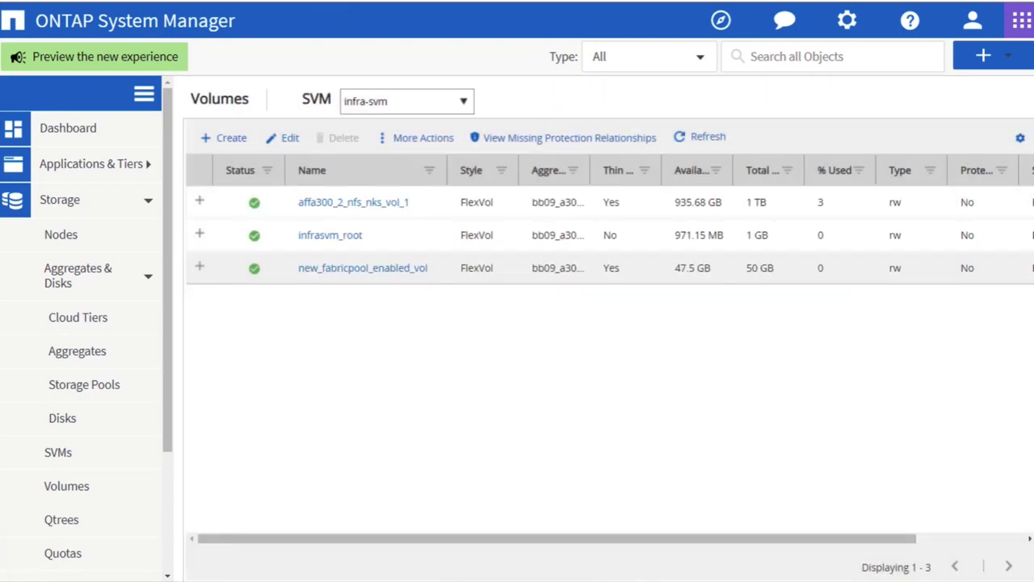